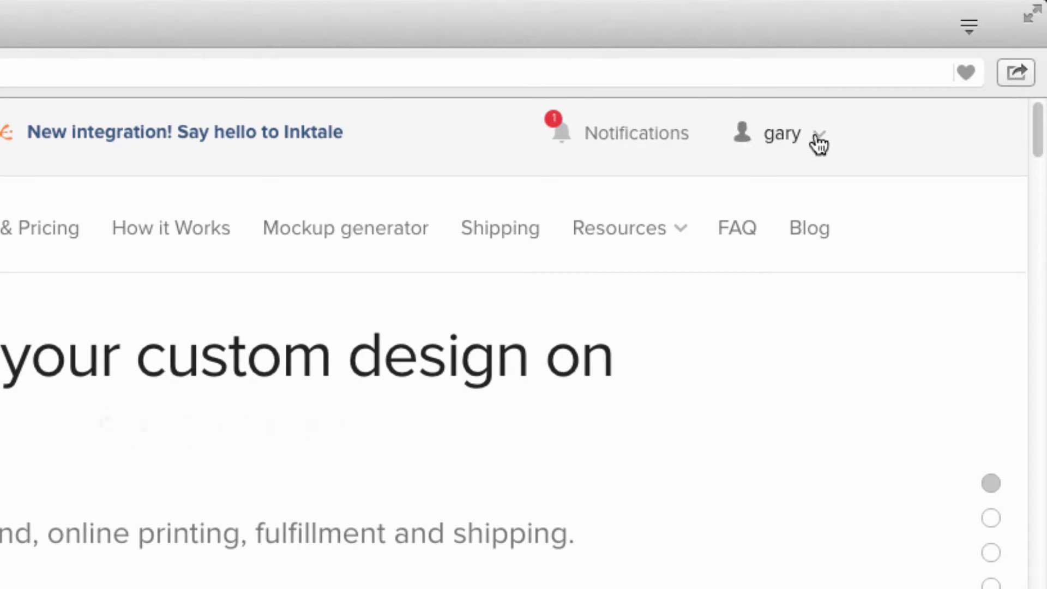
- Open My Account from the username menu to view name, email, phone and password
{"action": "left_click", "coordinate": [782, 133]}
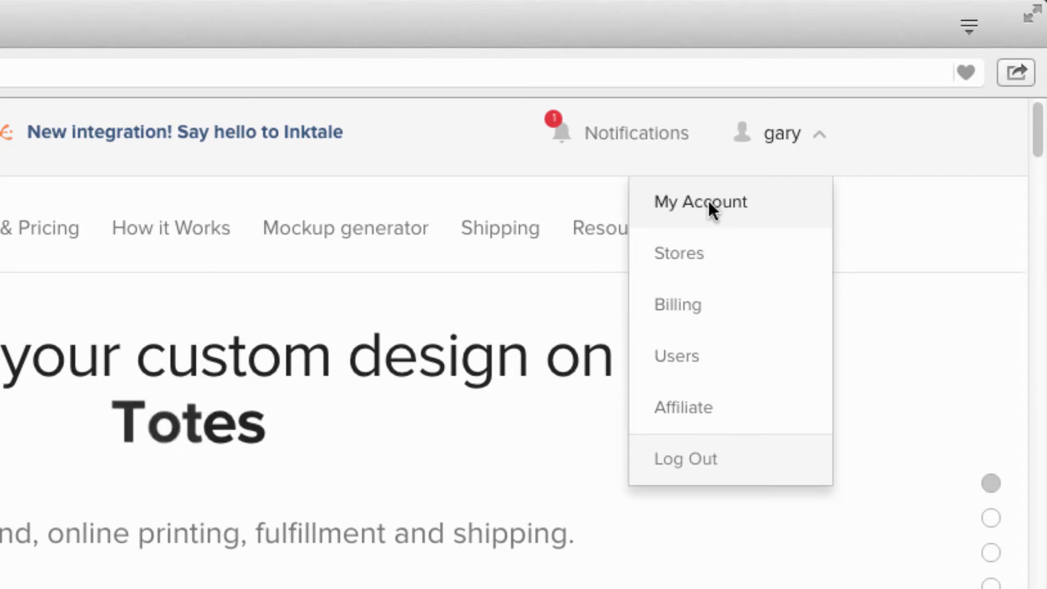
{"action": "mouse_move", "coordinate": [691, 384]}
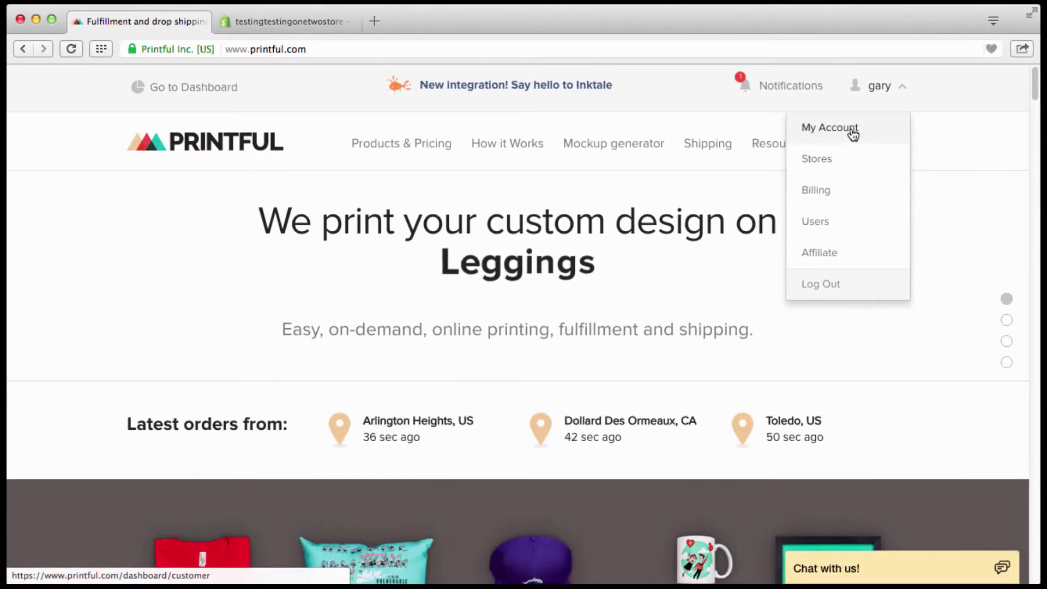
{"action": "left_click", "coordinate": [830, 128]}
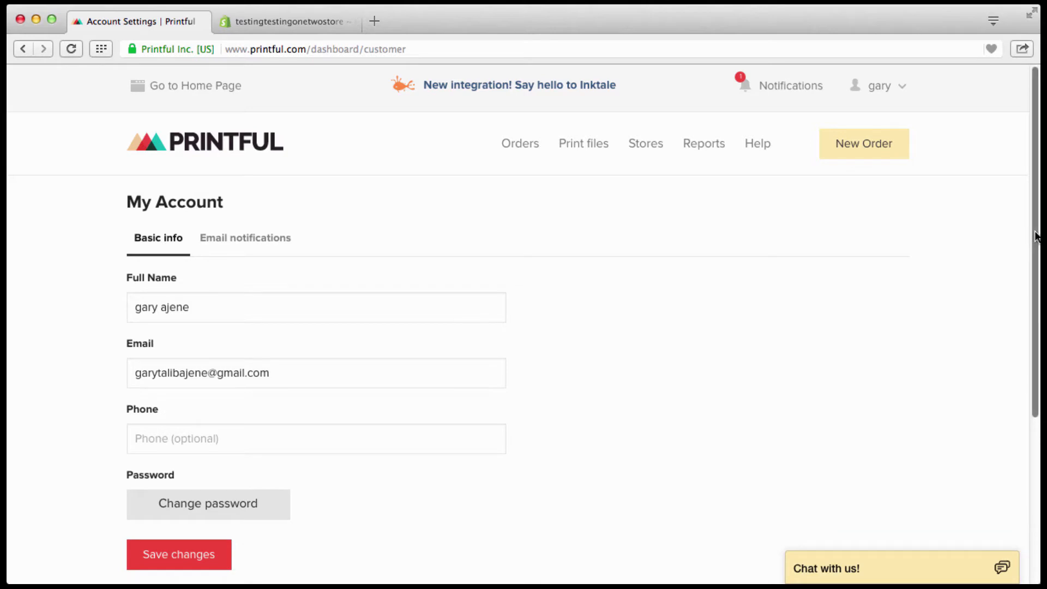
{"action": "mouse_move", "coordinate": [615, 296]}
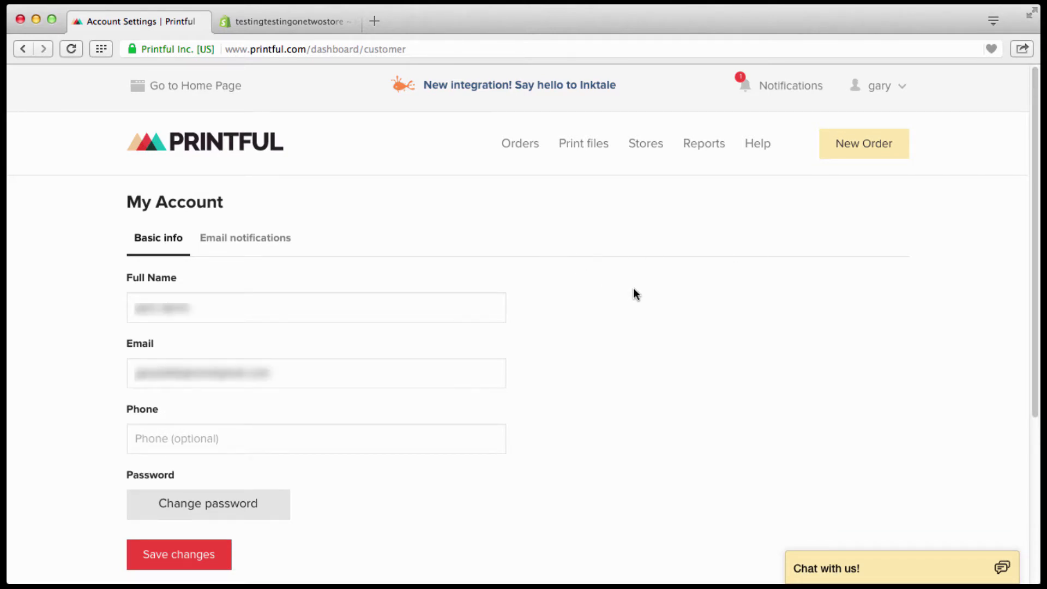
{"action": "mouse_move", "coordinate": [901, 62]}
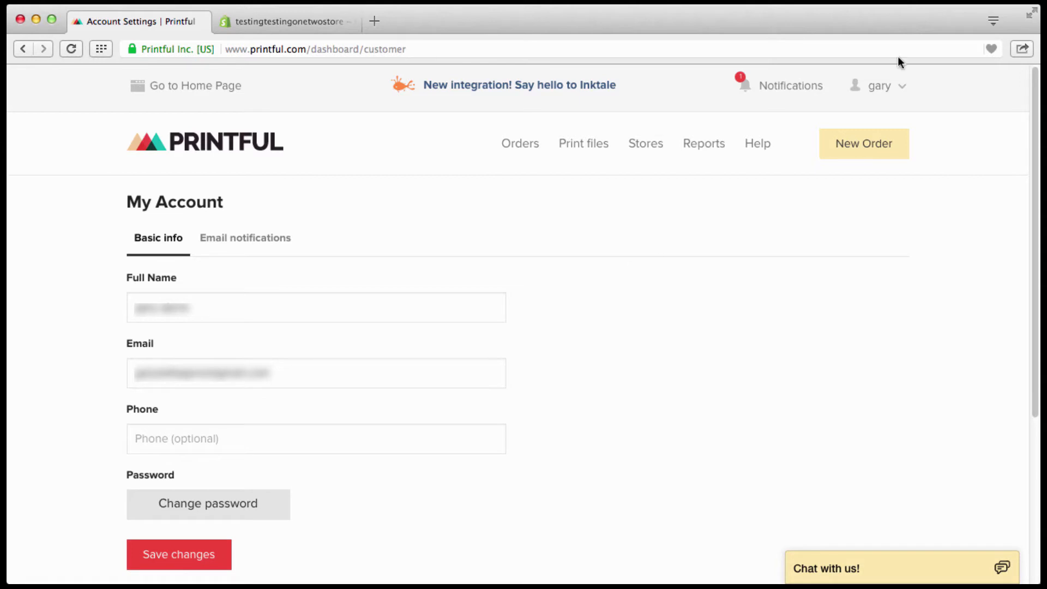
- Open the Stores page showing the connected Shopify store marked Active
{"action": "left_click", "coordinate": [881, 86]}
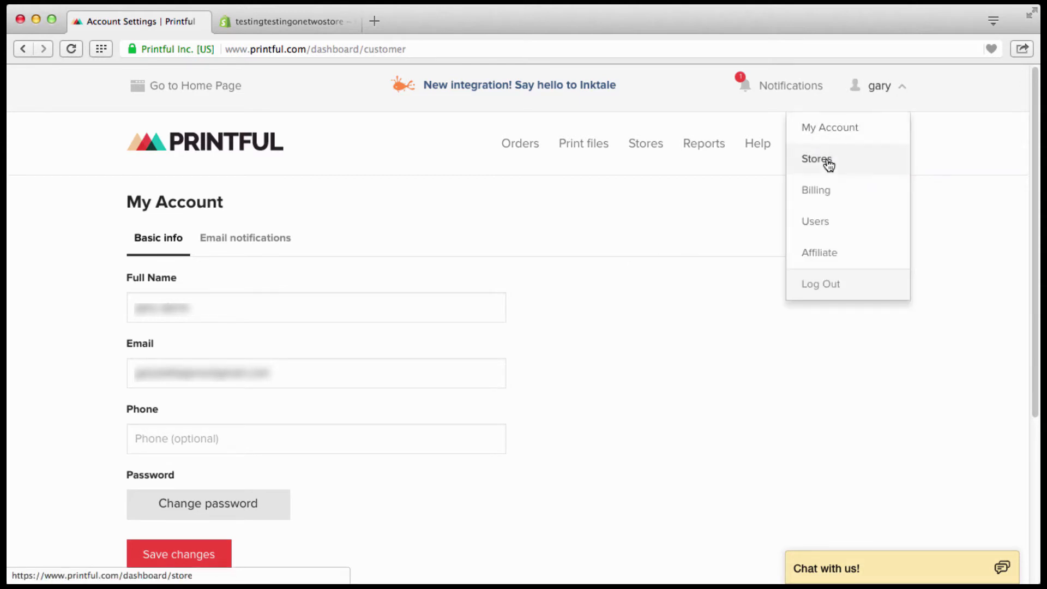
{"action": "left_click", "coordinate": [816, 159]}
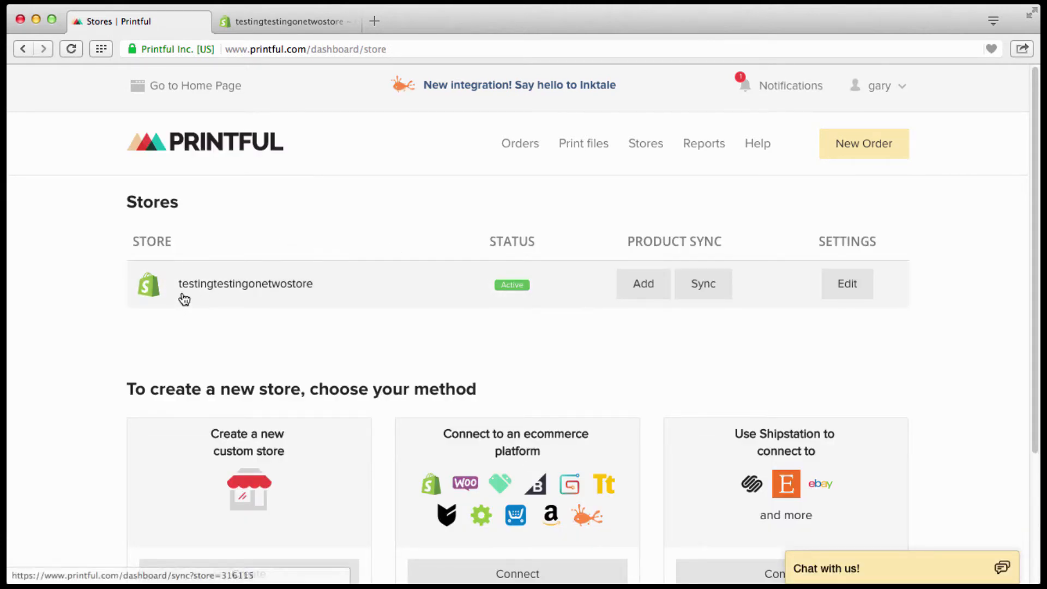
{"action": "mouse_move", "coordinate": [247, 292]}
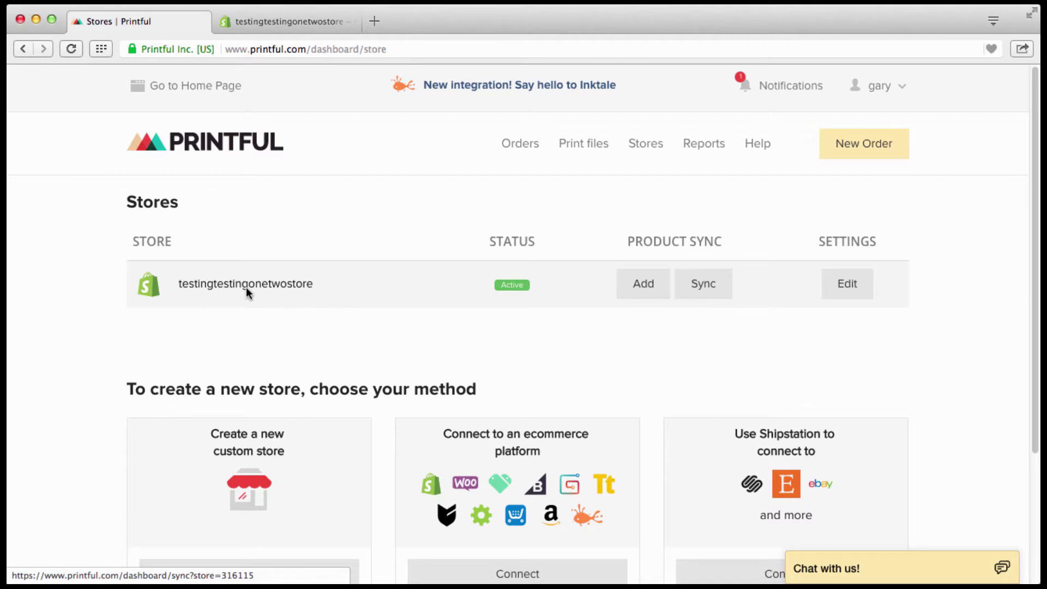
{"action": "mouse_move", "coordinate": [458, 312]}
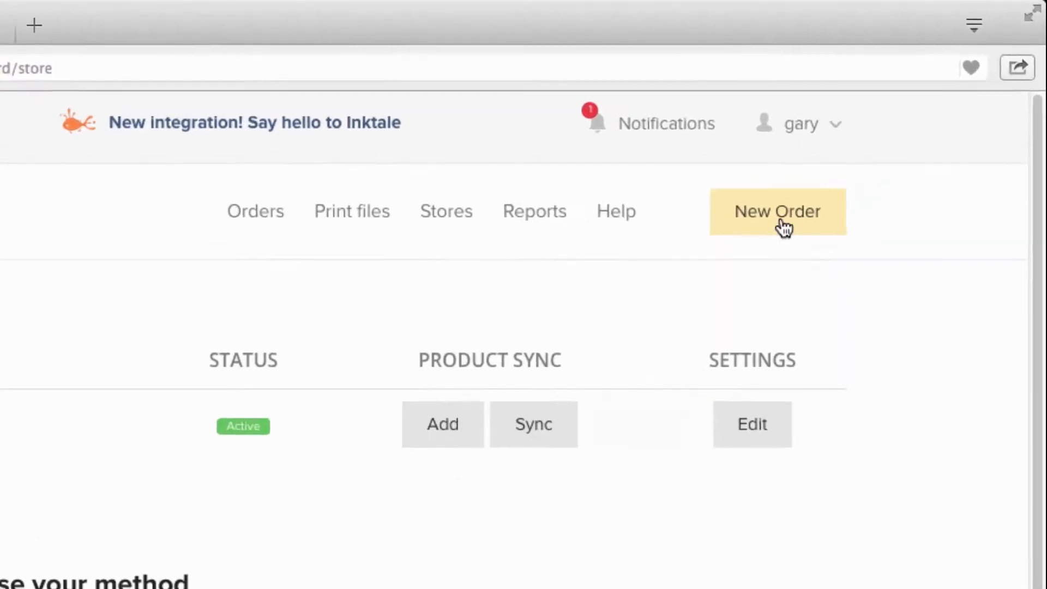
- View the Users page with the single account user, then reopen the account options
{"action": "left_click", "coordinate": [795, 124]}
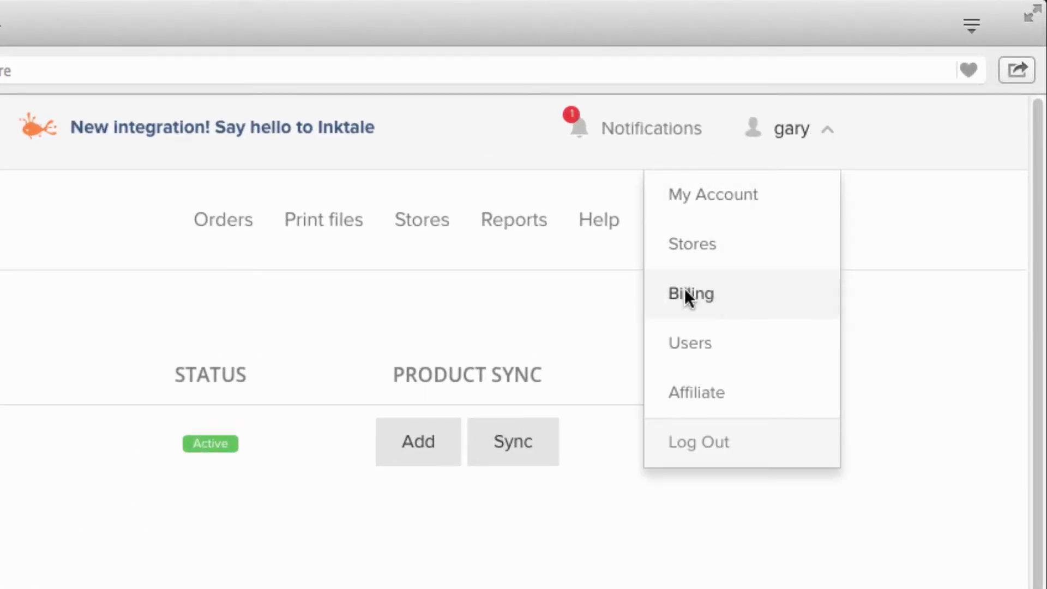
{"action": "mouse_move", "coordinate": [696, 303]}
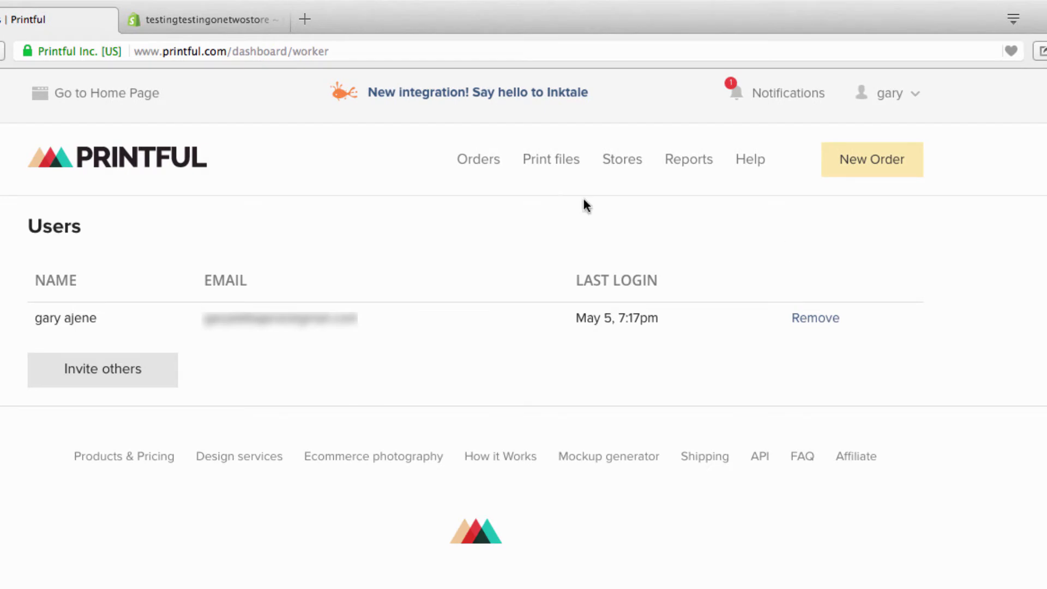
{"action": "mouse_move", "coordinate": [334, 241]}
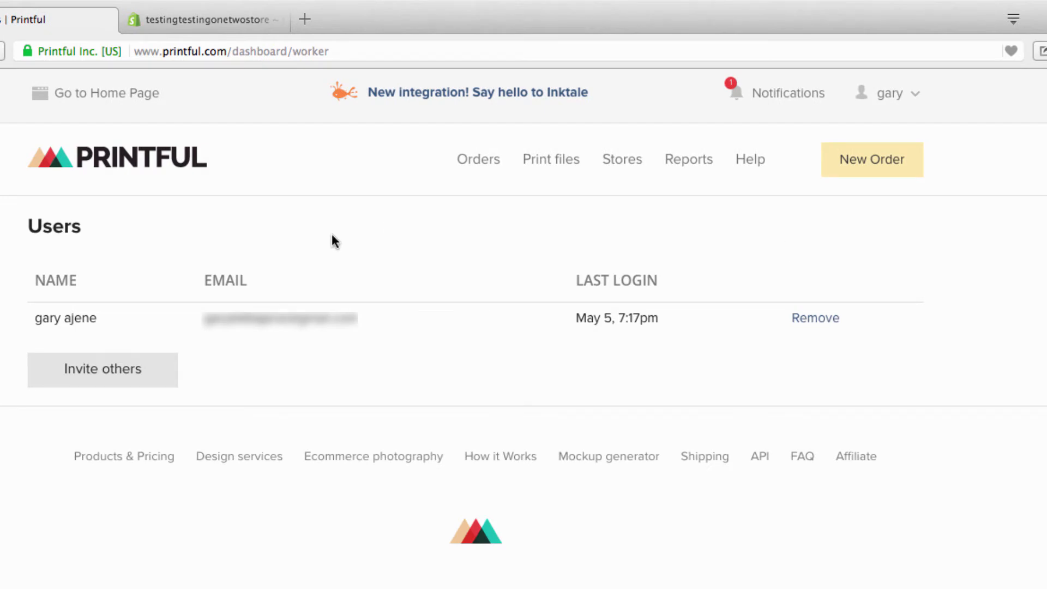
{"action": "mouse_move", "coordinate": [327, 243]}
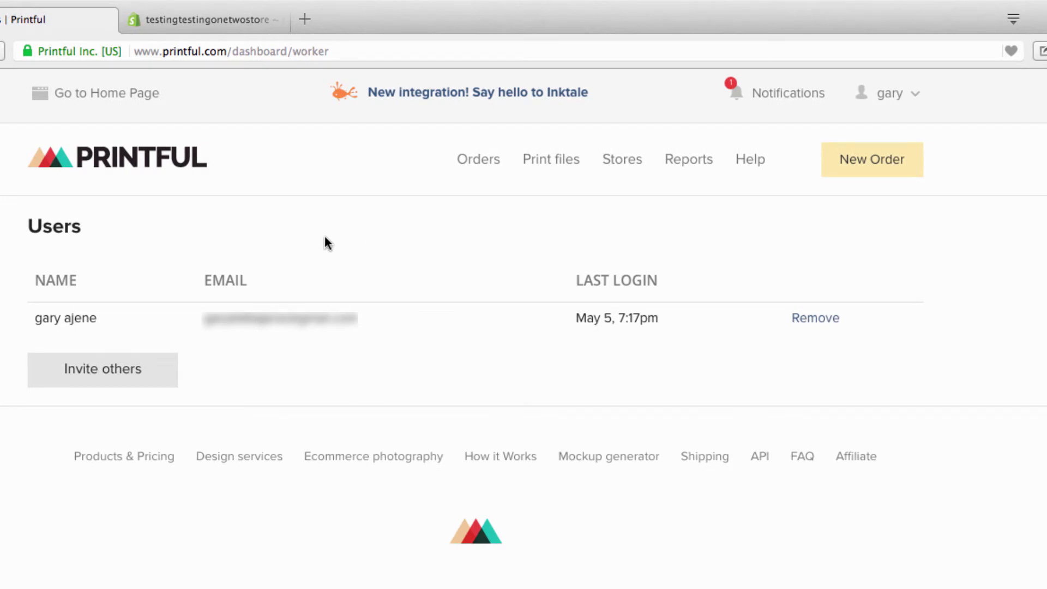
{"action": "mouse_move", "coordinate": [318, 247]}
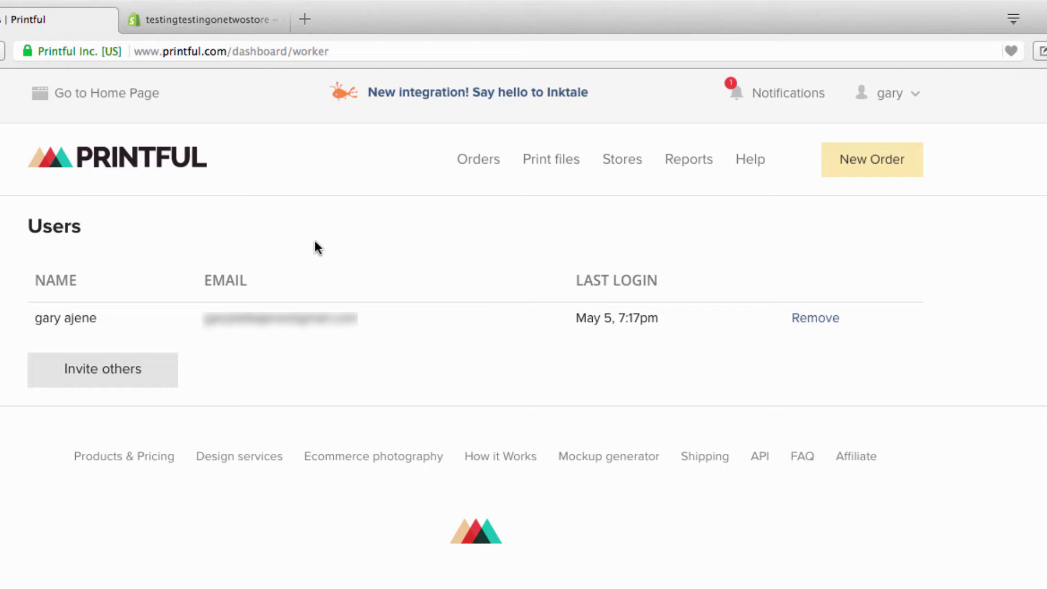
{"action": "mouse_move", "coordinate": [911, 97]}
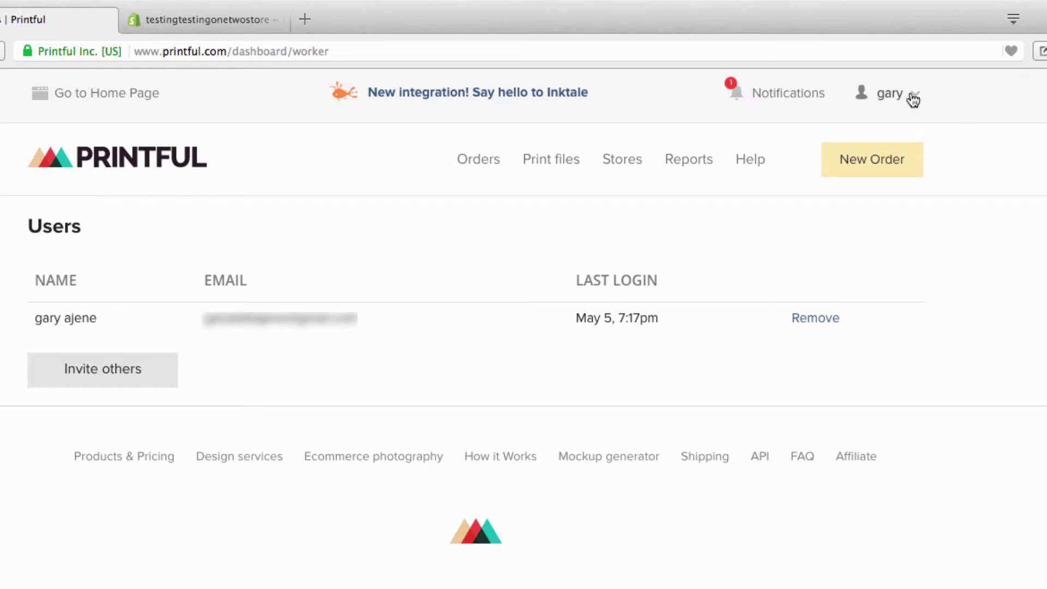
{"action": "left_click", "coordinate": [890, 92]}
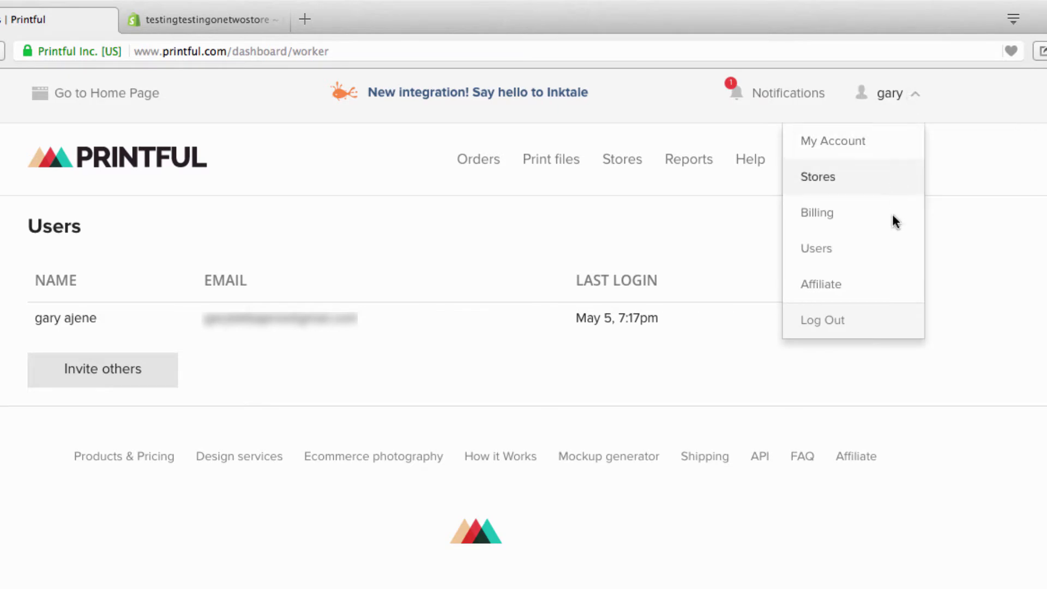
{"action": "mouse_move", "coordinate": [879, 283]}
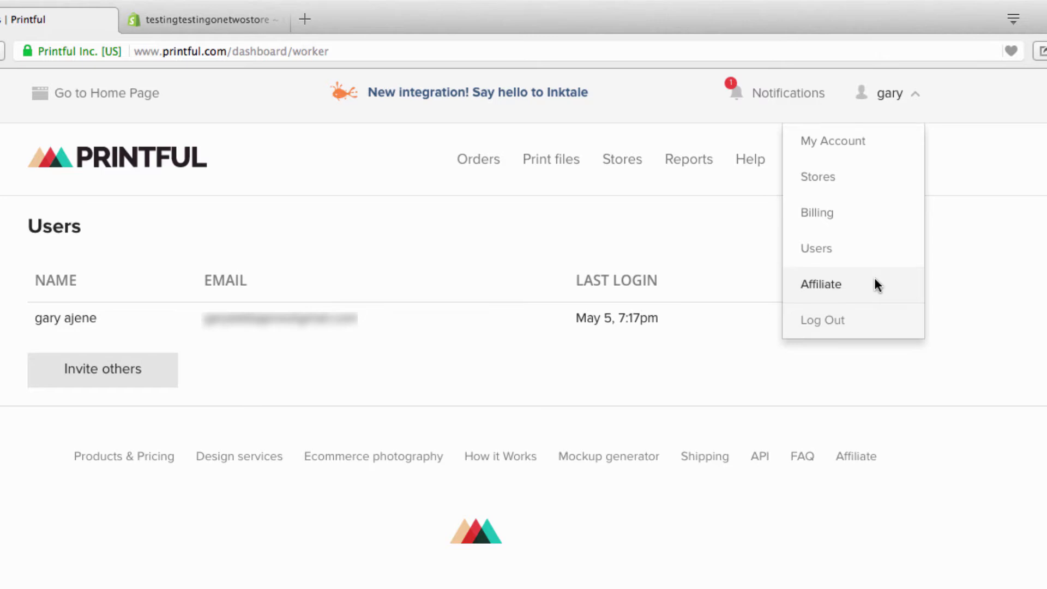
{"action": "mouse_move", "coordinate": [828, 321]}
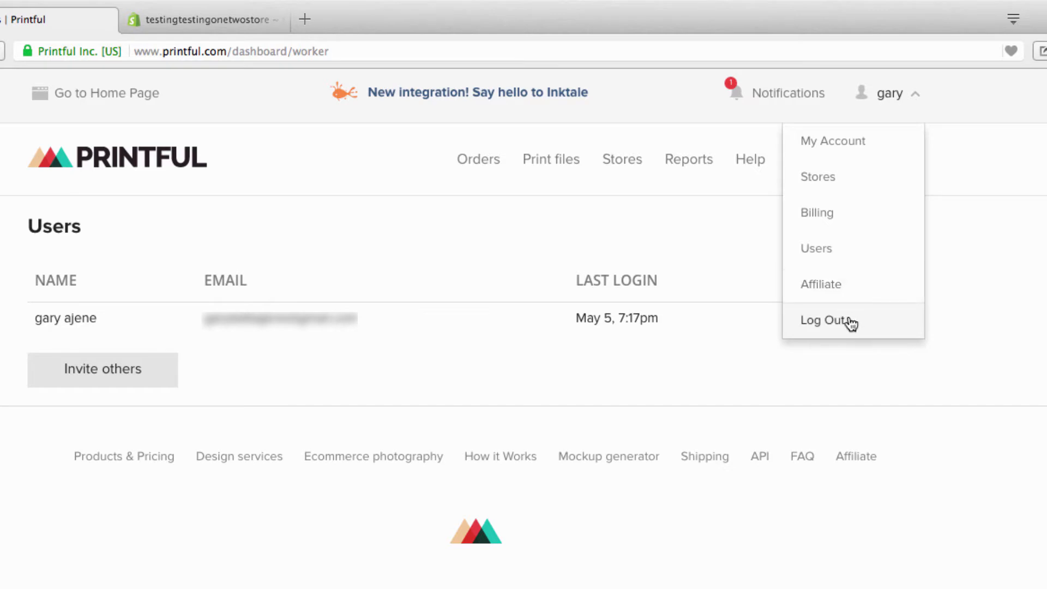
{"action": "mouse_move", "coordinate": [290, 136]}
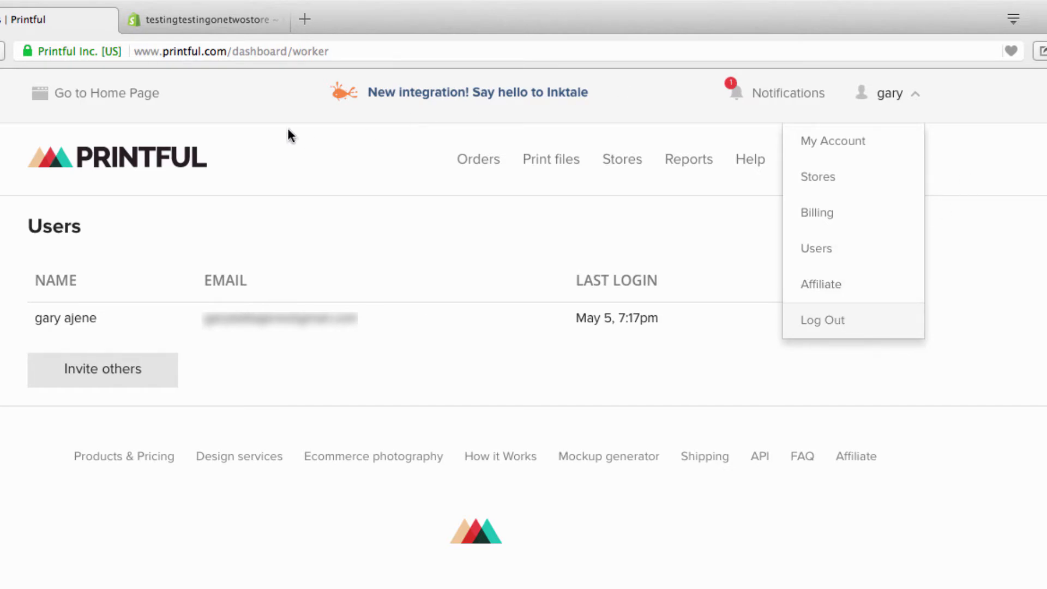
- Go to Printful's public homepage and bring up the account options there
{"action": "left_click", "coordinate": [105, 93]}
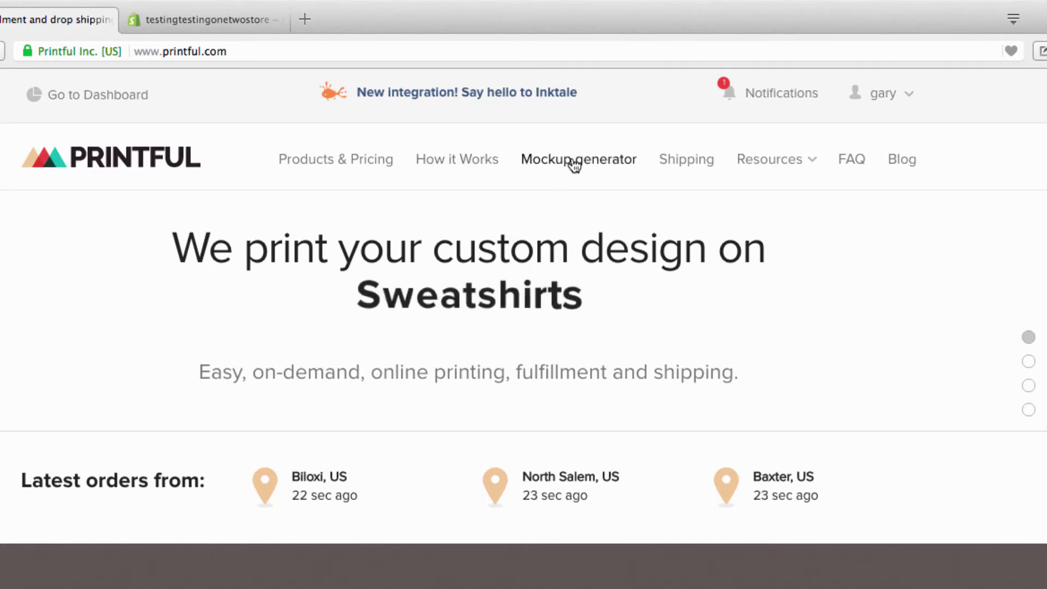
{"action": "left_click", "coordinate": [769, 159]}
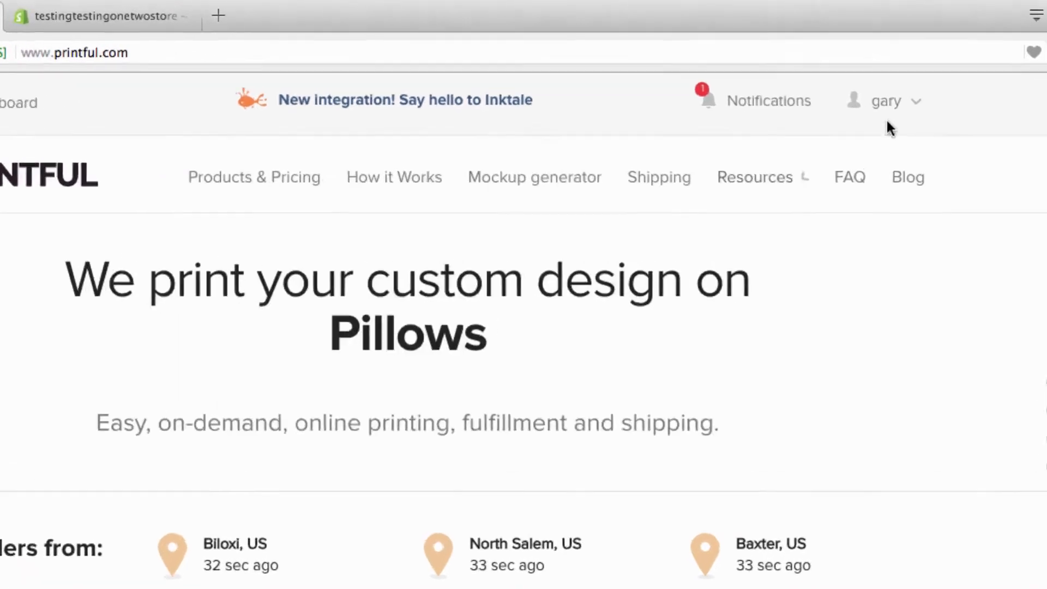
{"action": "left_click", "coordinate": [886, 101]}
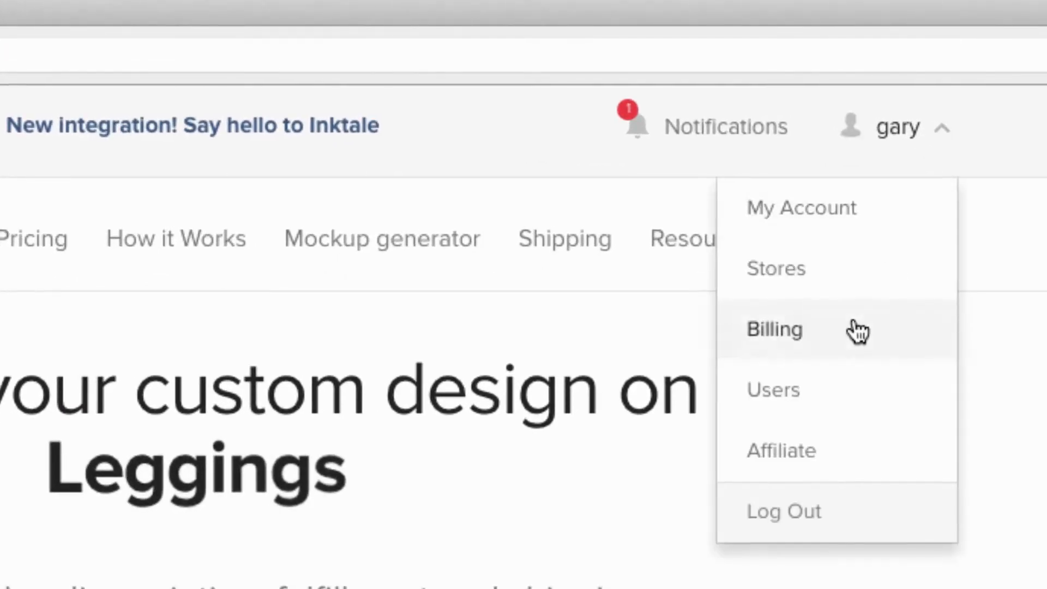
{"action": "left_click", "coordinate": [774, 329]}
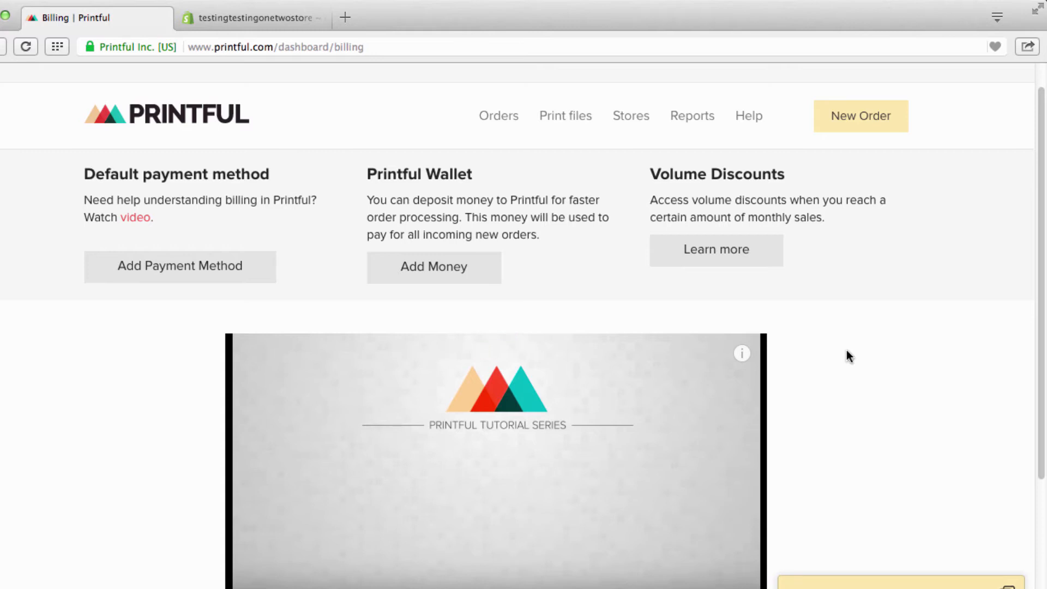
{"action": "mouse_move", "coordinate": [1040, 250]}
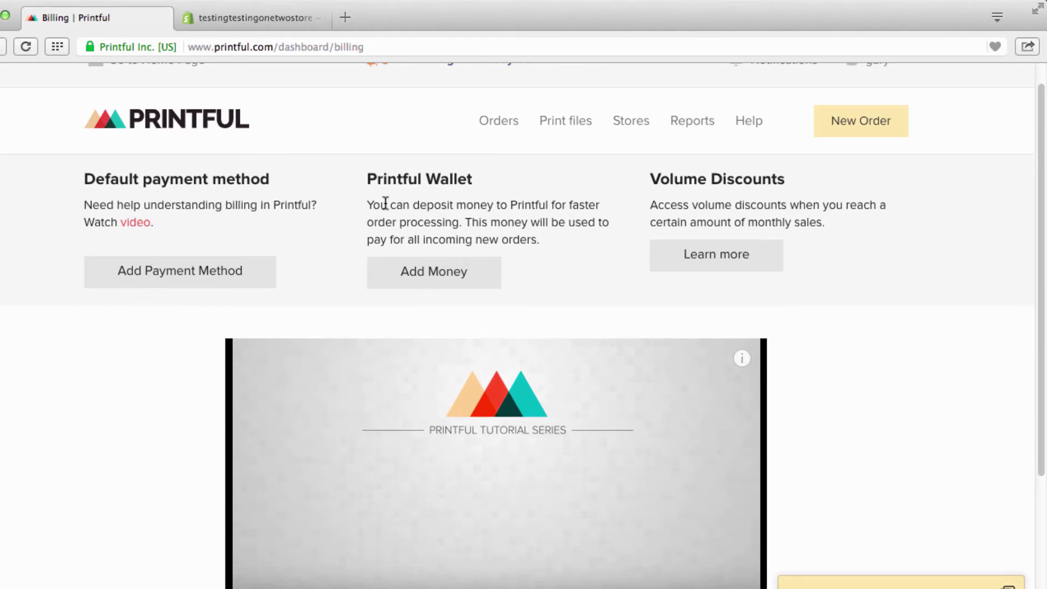
{"action": "mouse_move", "coordinate": [465, 185]}
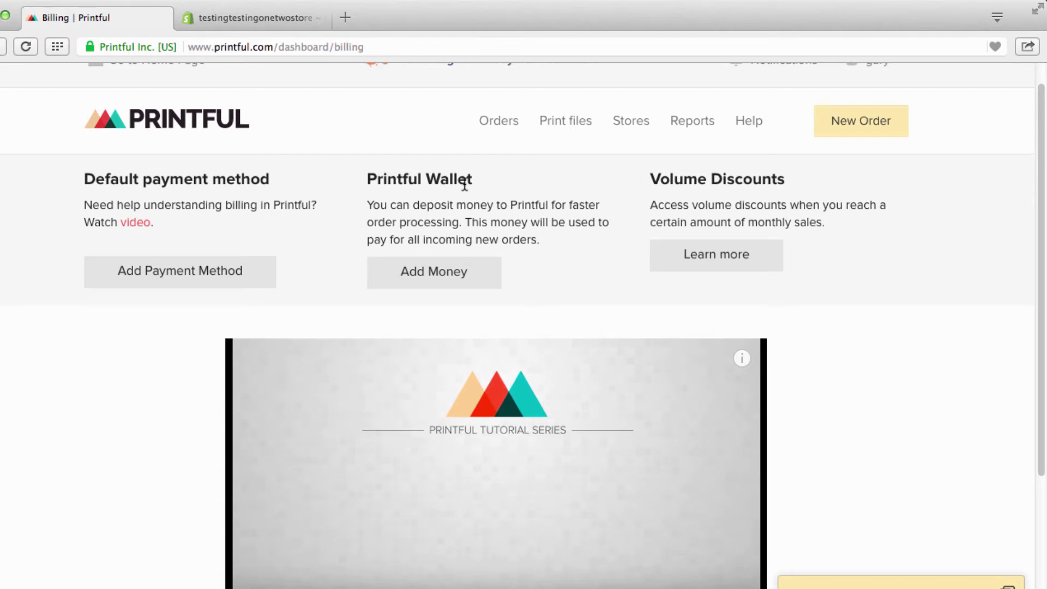
{"action": "mouse_move", "coordinate": [509, 189]}
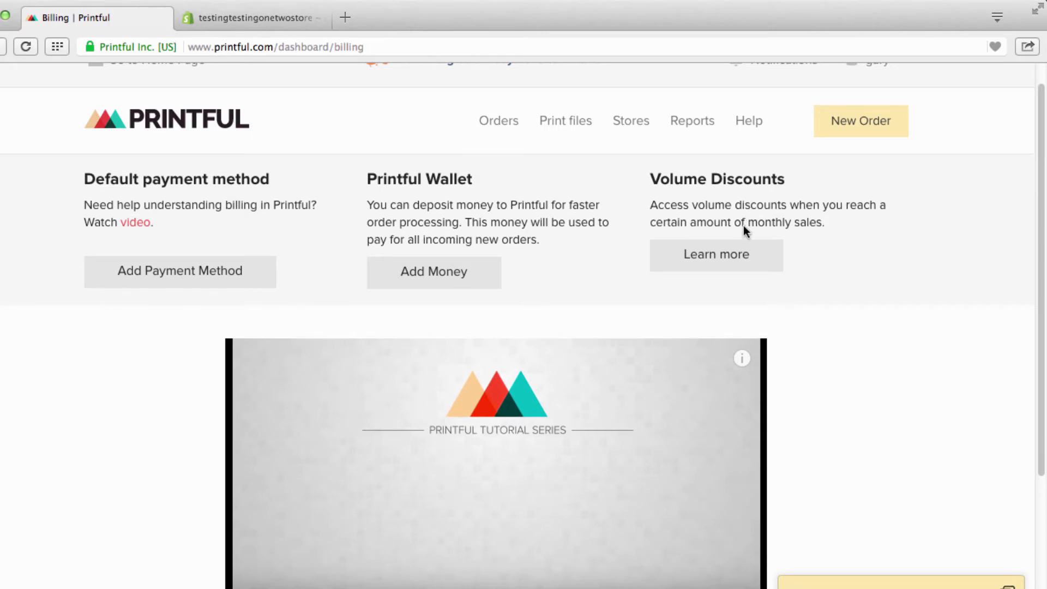
{"action": "mouse_move", "coordinate": [83, 288]}
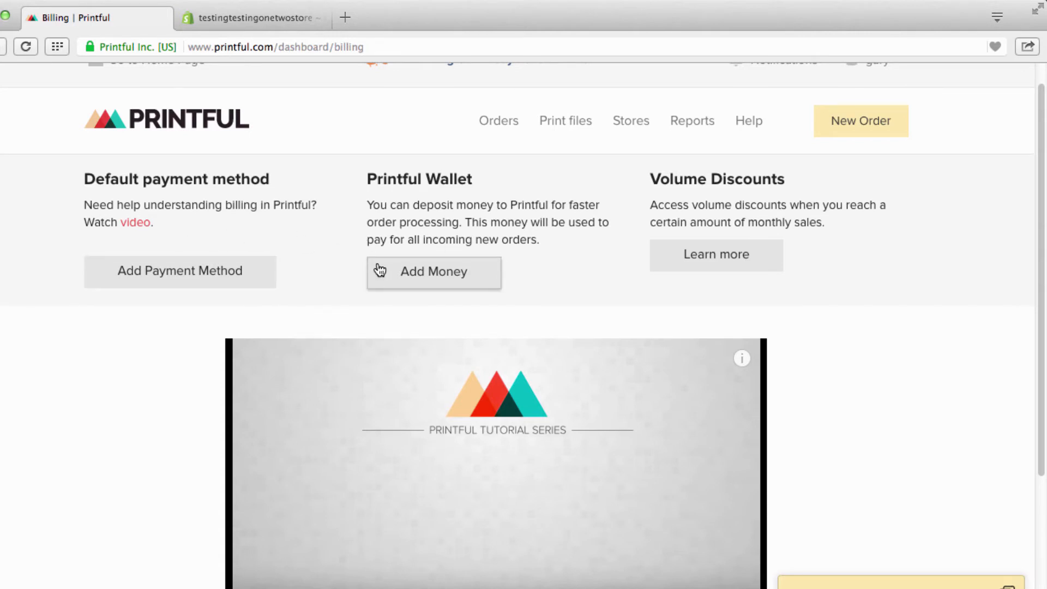
{"action": "mouse_move", "coordinate": [283, 261]}
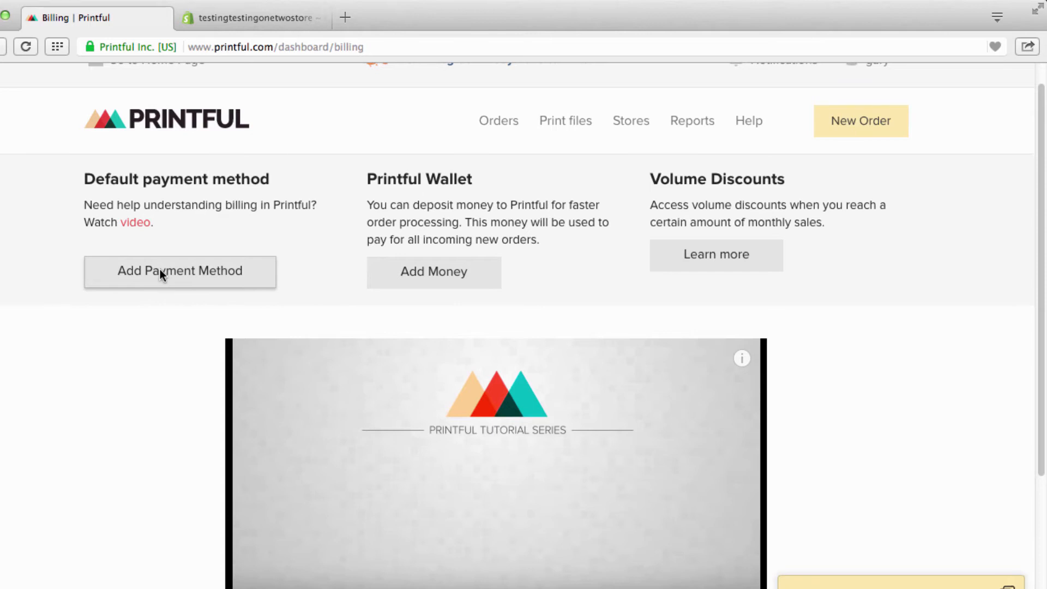
{"action": "mouse_move", "coordinate": [265, 40]}
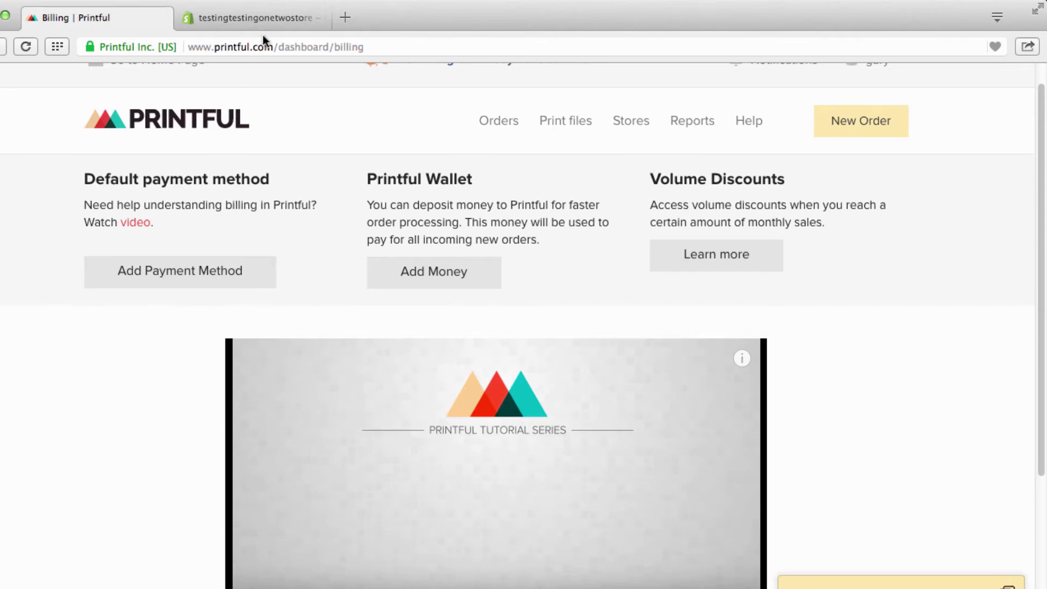
- Switch between the Printful billing tab and the Shopify admin home with its trial notice
{"action": "left_click", "coordinate": [253, 17]}
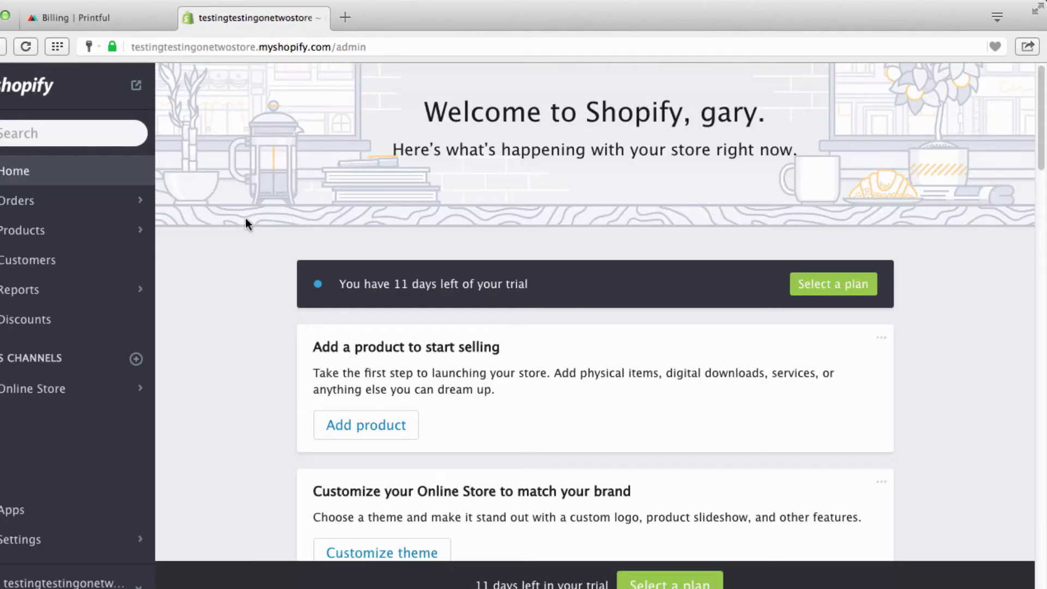
{"action": "mouse_move", "coordinate": [274, 149]}
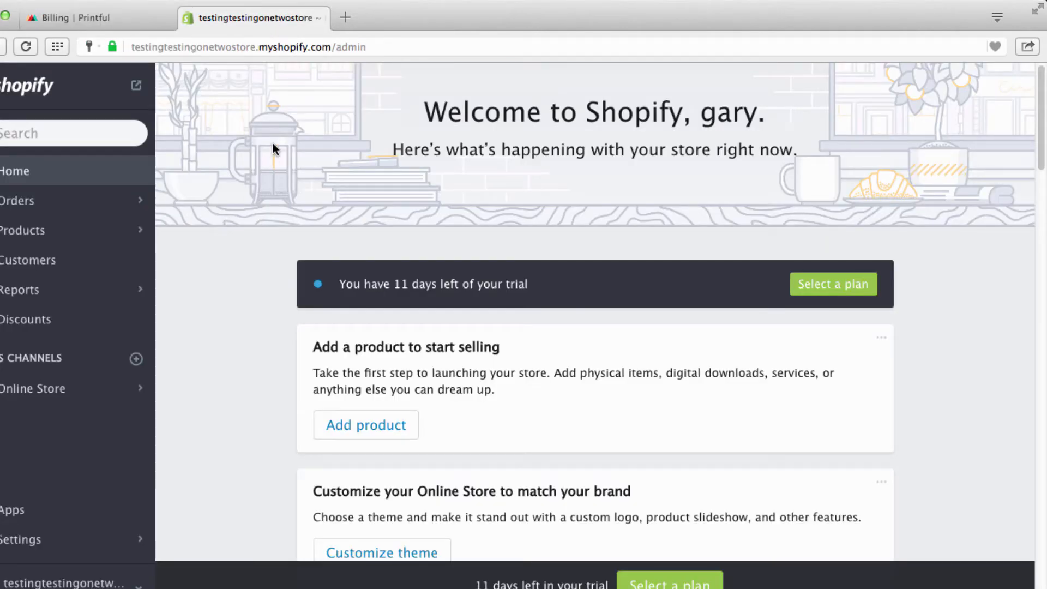
{"action": "mouse_move", "coordinate": [304, 230]}
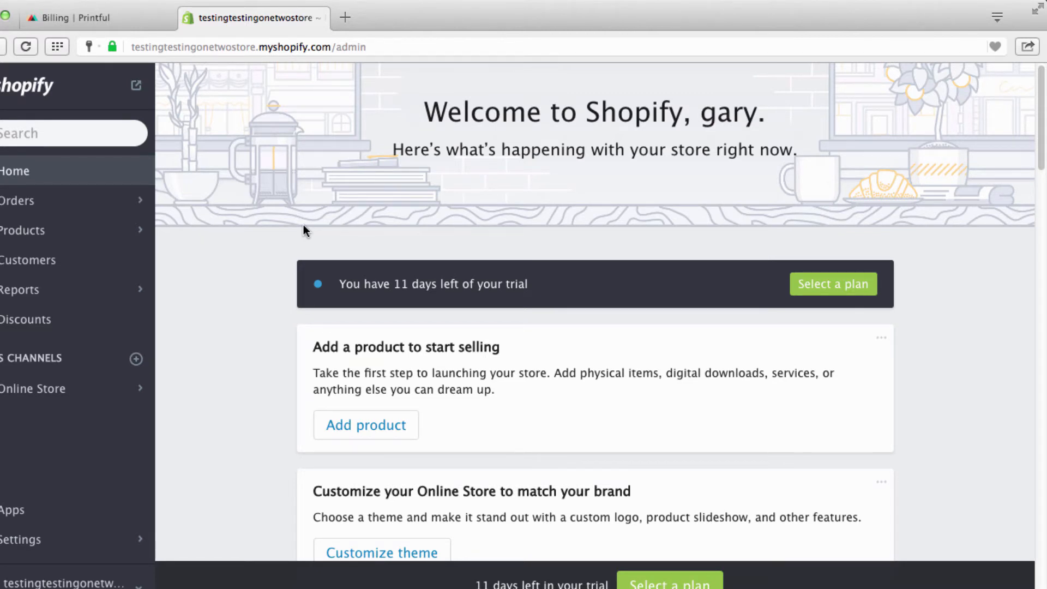
{"action": "left_click", "coordinate": [97, 18]}
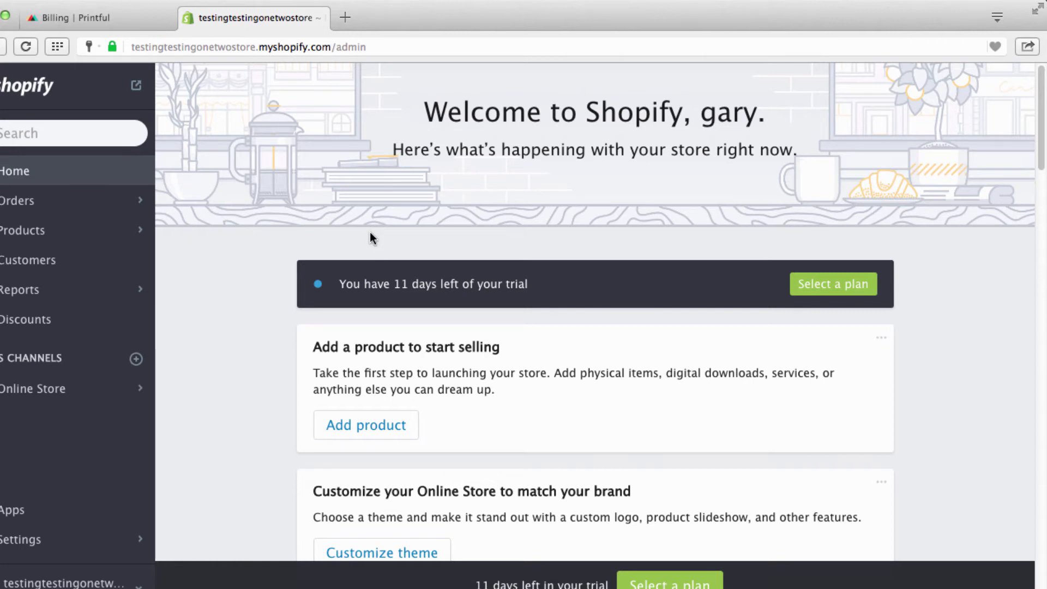
{"action": "left_click", "coordinate": [93, 17]}
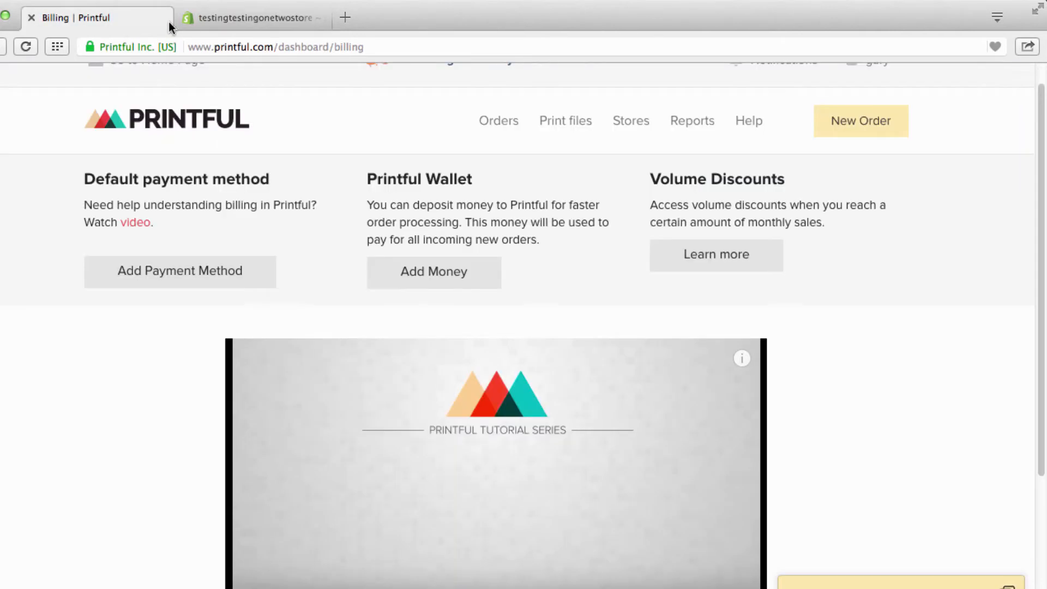
{"action": "left_click", "coordinate": [252, 18]}
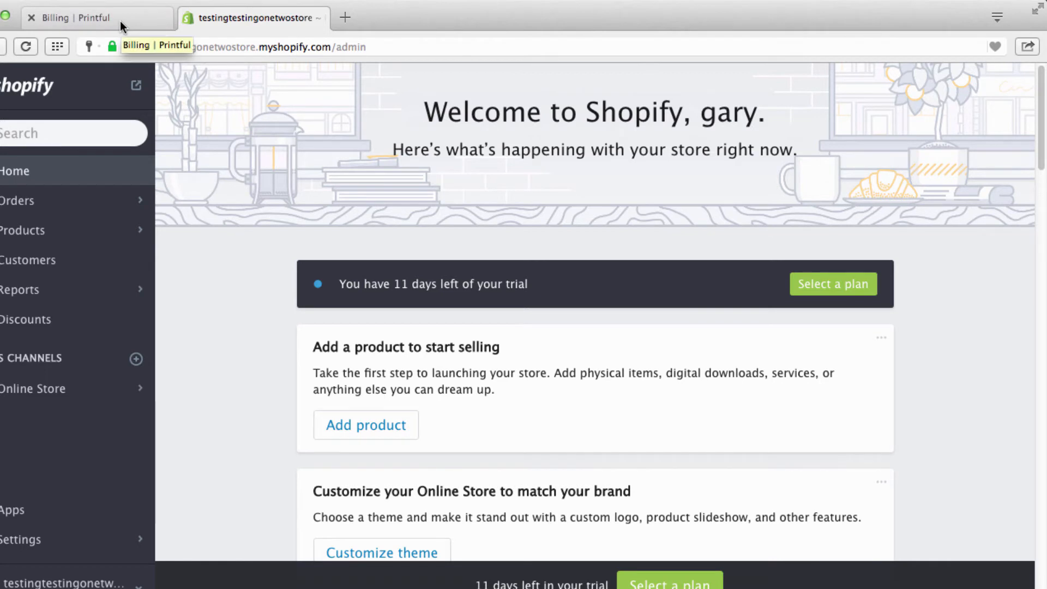
{"action": "mouse_move", "coordinate": [310, 244]}
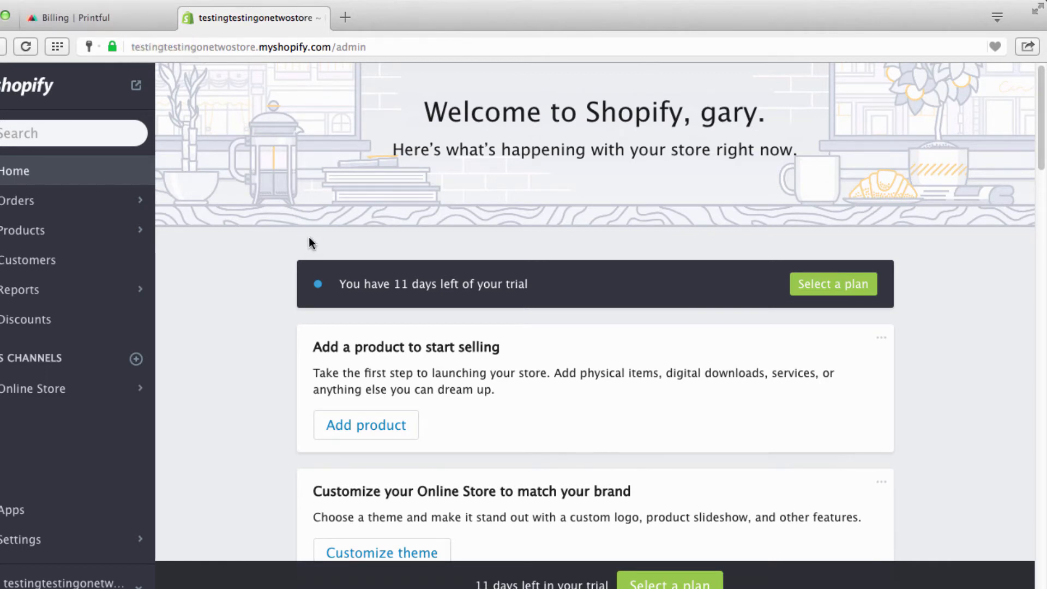
{"action": "mouse_move", "coordinate": [324, 216]}
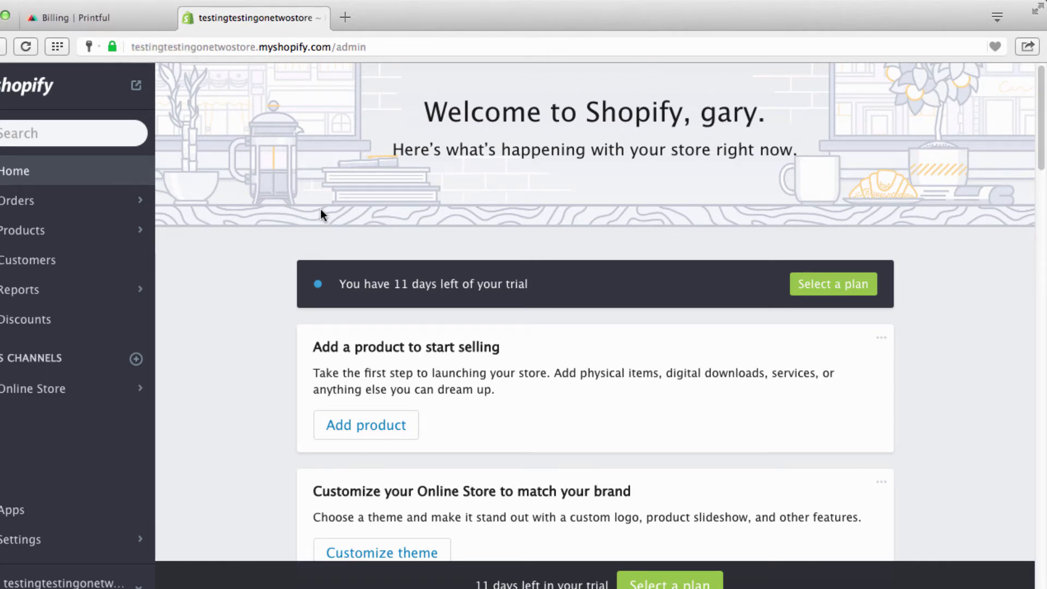
{"action": "mouse_move", "coordinate": [346, 219]}
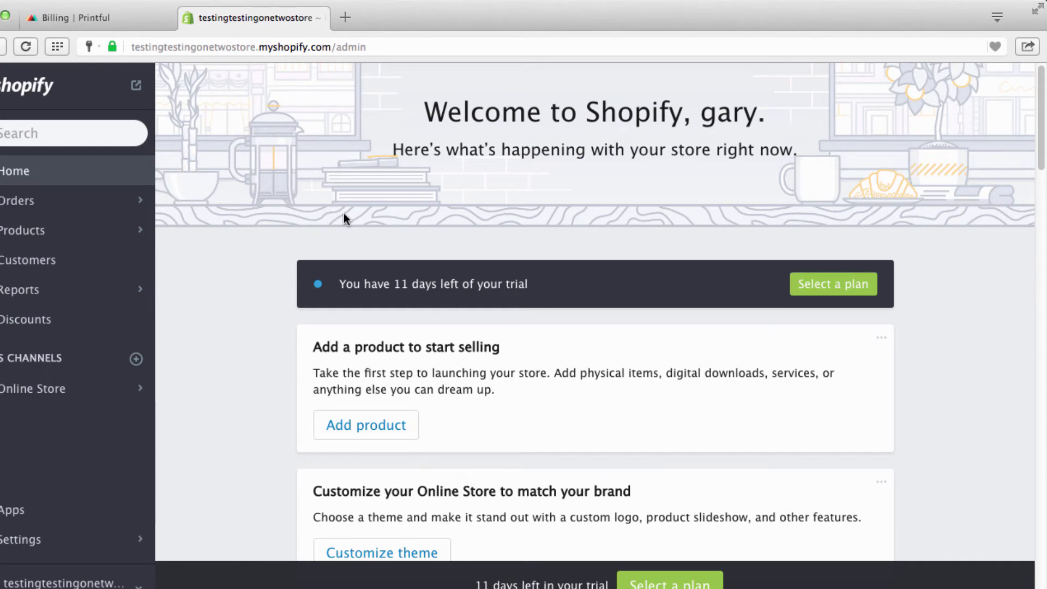
- Return to the 'Billing | Printful' tab showing payment method, wallet and volume discounts
{"action": "left_click", "coordinate": [97, 18]}
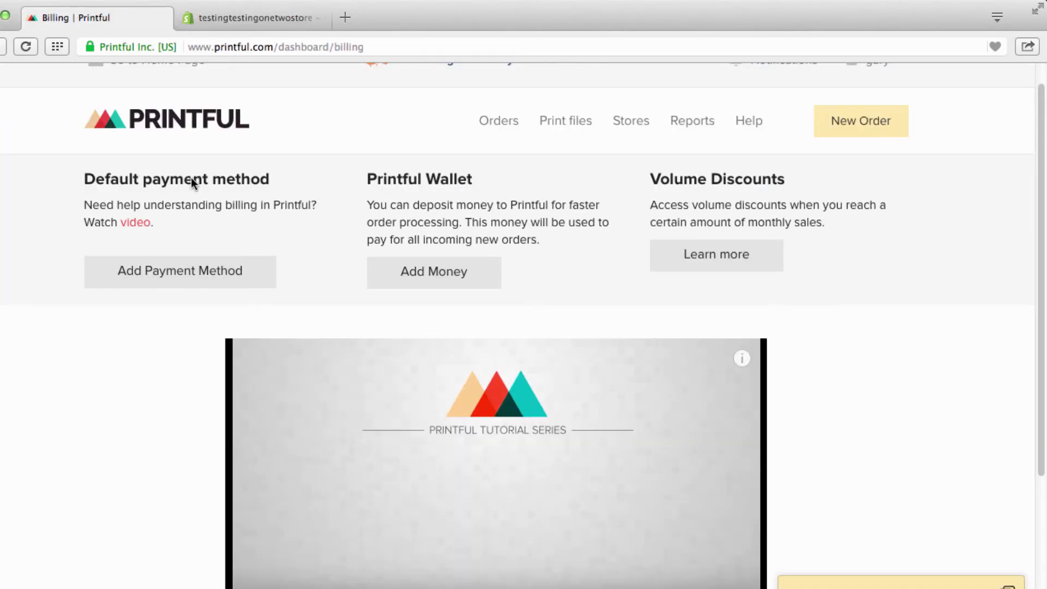
{"action": "mouse_move", "coordinate": [396, 343]}
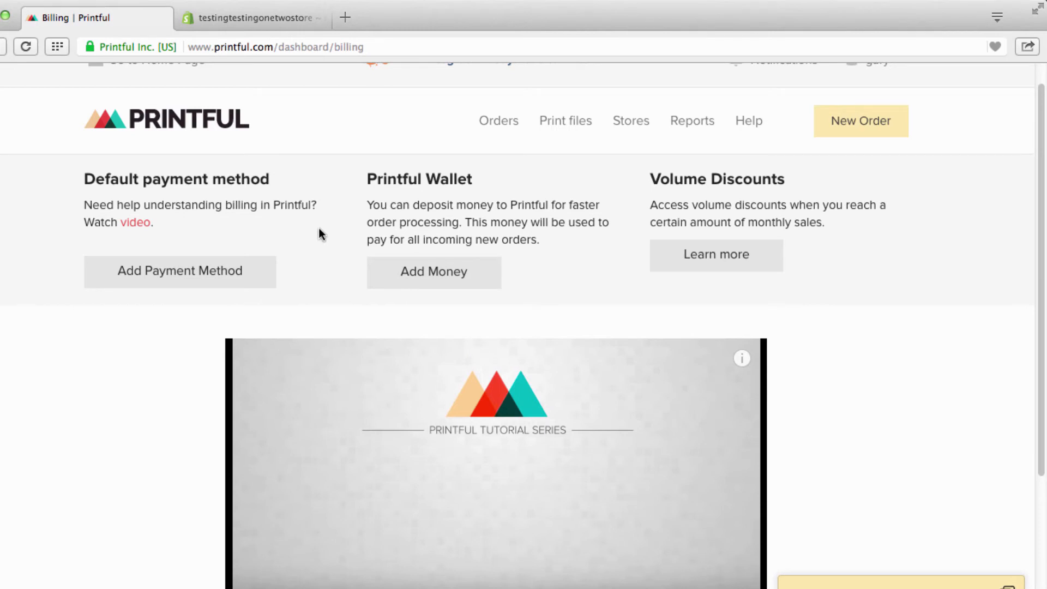
{"action": "mouse_move", "coordinate": [203, 259]}
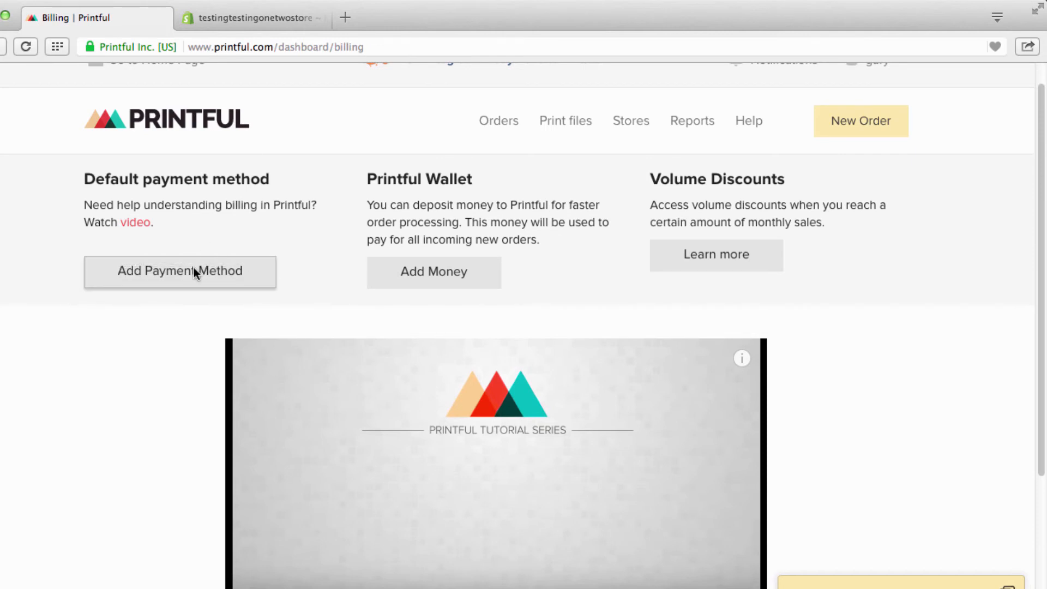
{"action": "mouse_move", "coordinate": [194, 277]}
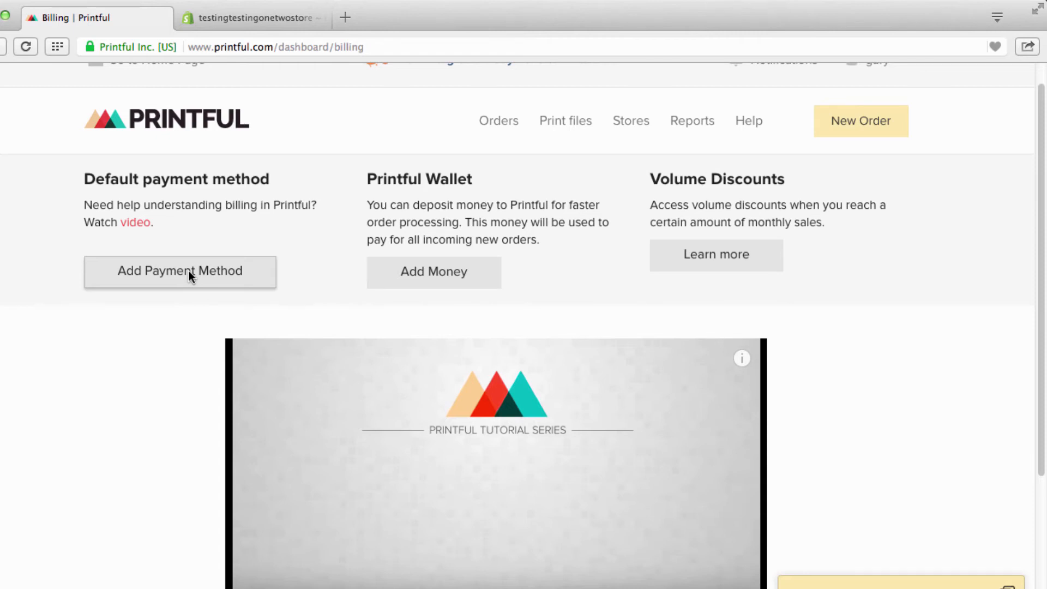
{"action": "mouse_move", "coordinate": [433, 272]}
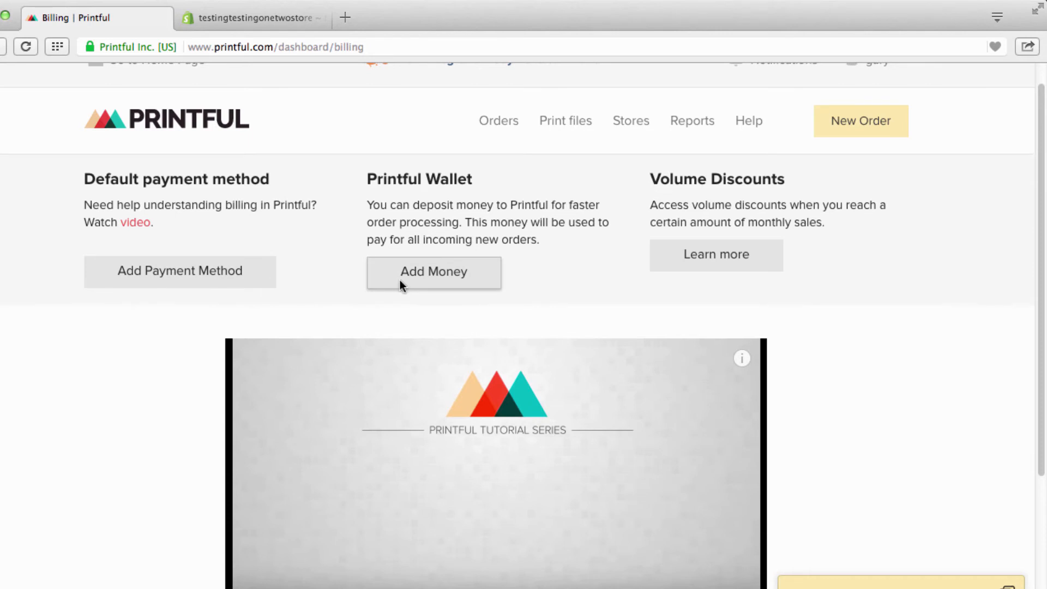
{"action": "mouse_move", "coordinate": [441, 286]}
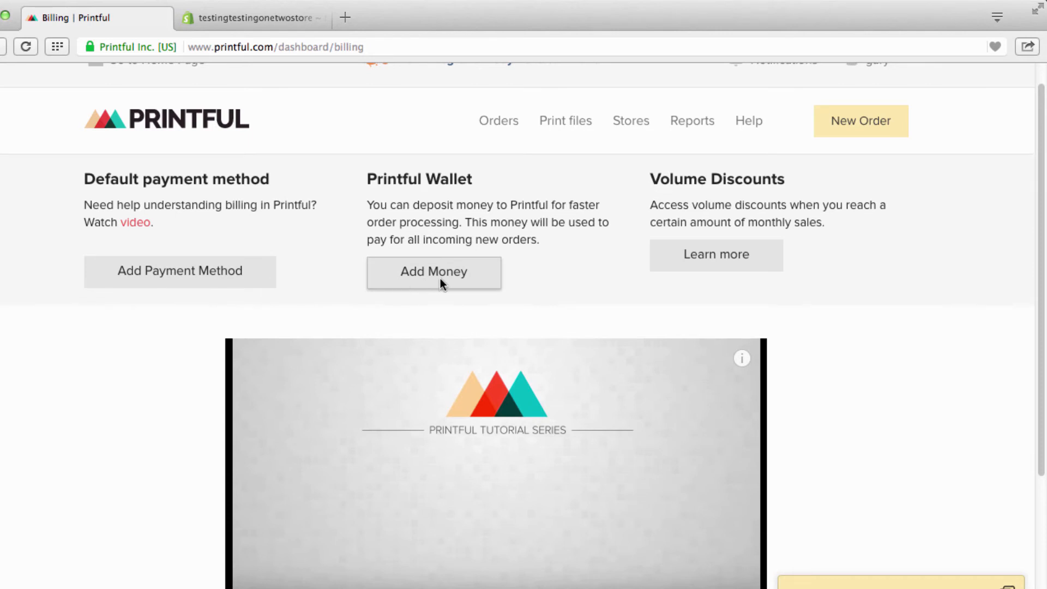
{"action": "mouse_move", "coordinate": [463, 259]}
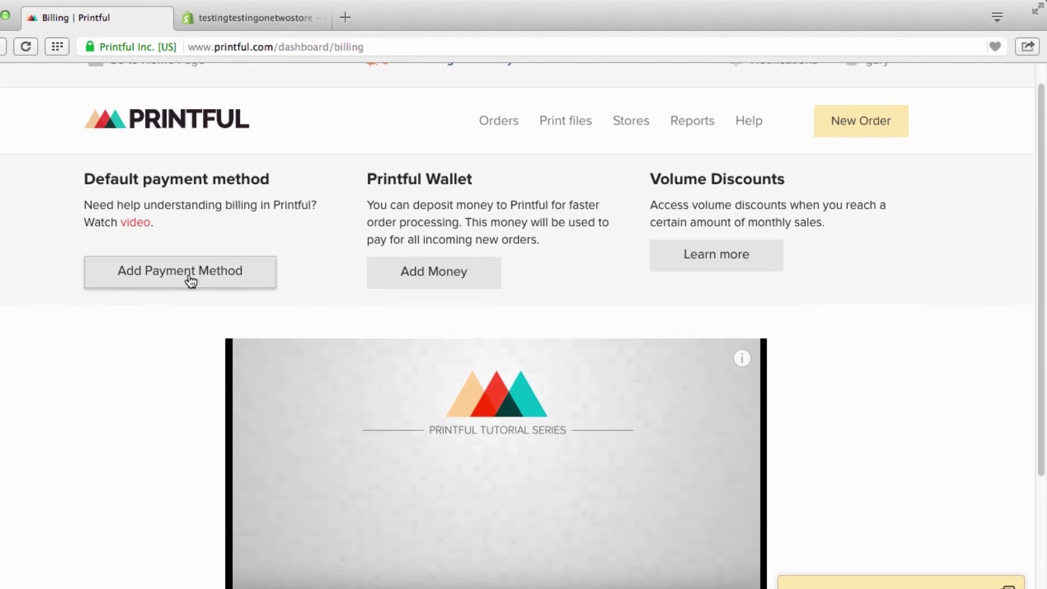
{"action": "mouse_move", "coordinate": [414, 268]}
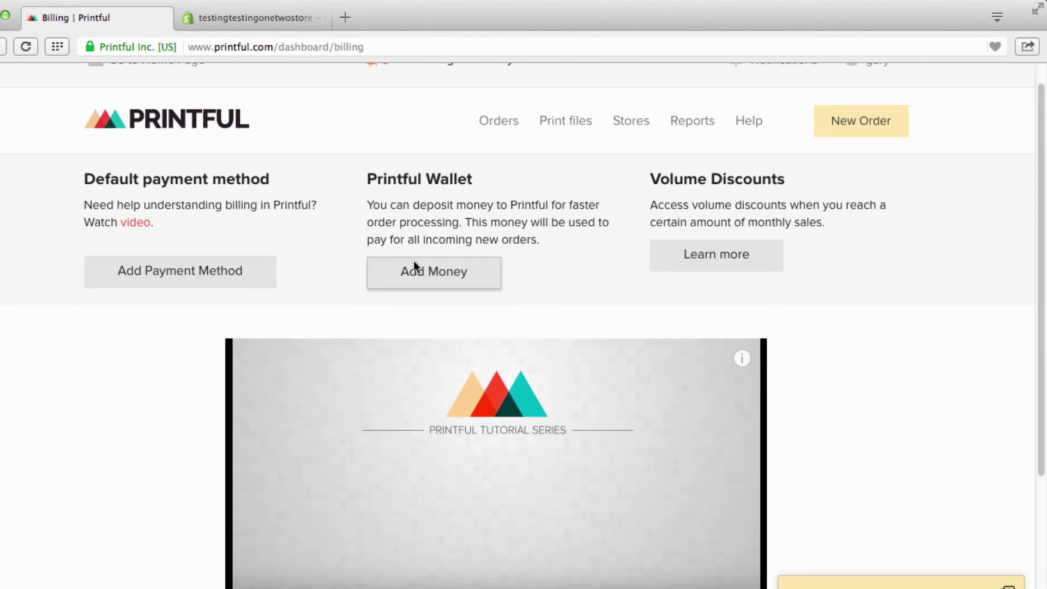
{"action": "mouse_move", "coordinate": [274, 280]}
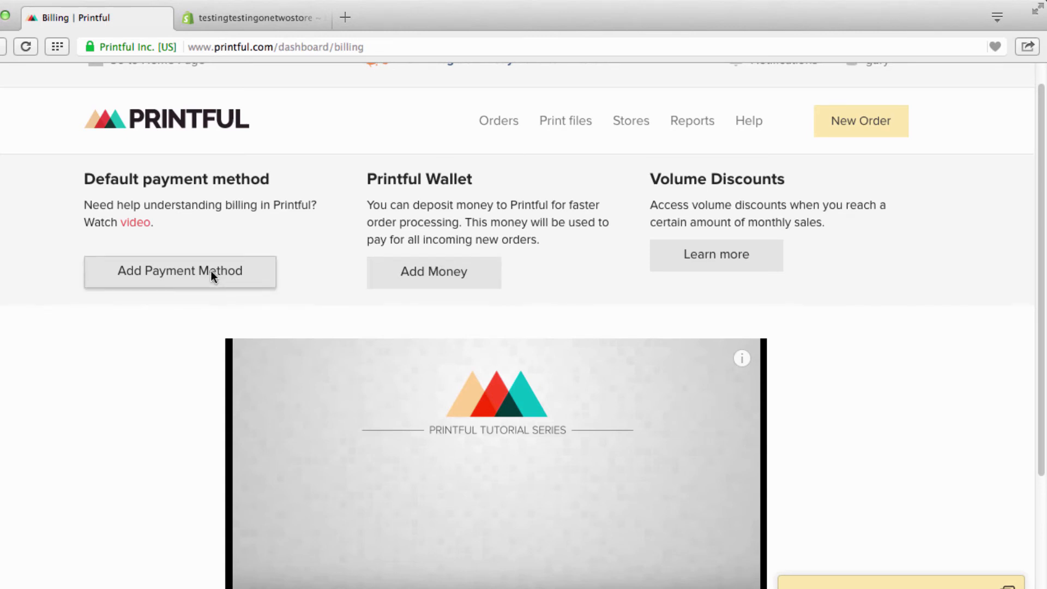
{"action": "left_click", "coordinate": [180, 271]}
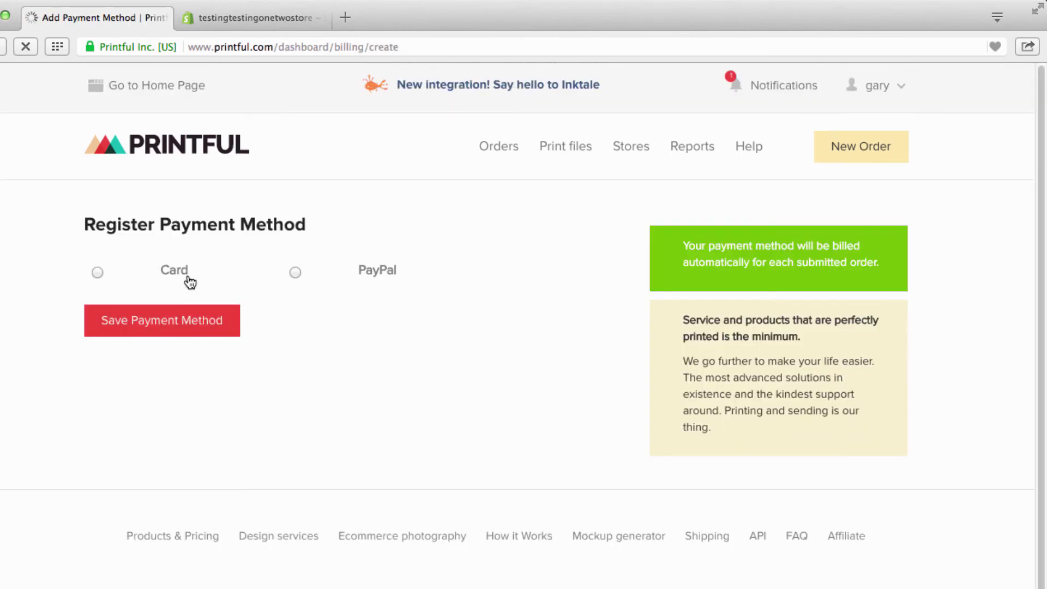
{"action": "left_click", "coordinate": [97, 272]}
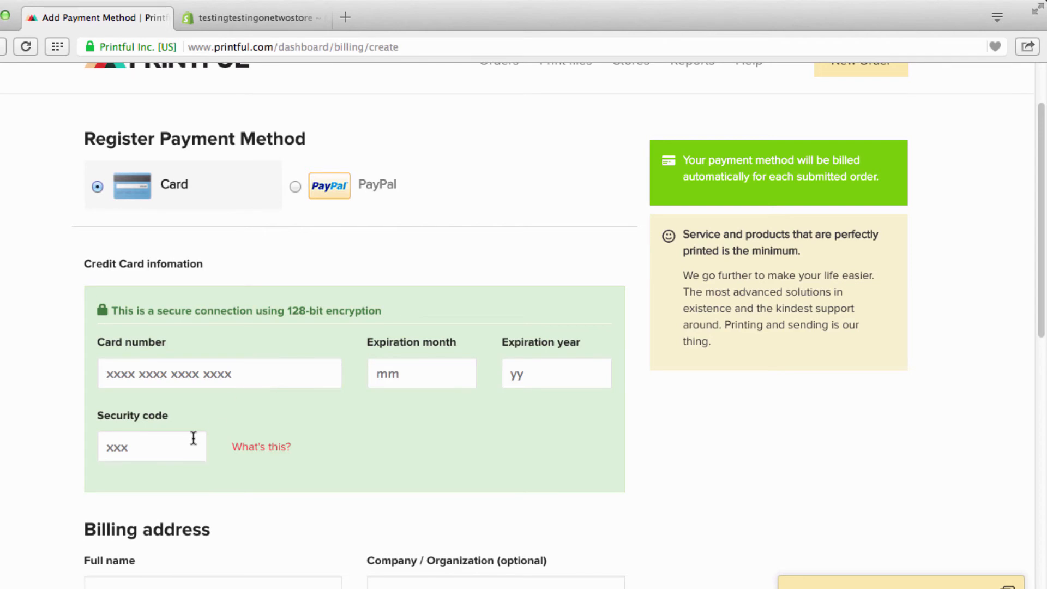
{"action": "scroll", "scroll_direction": "down", "scroll_amount": 3}
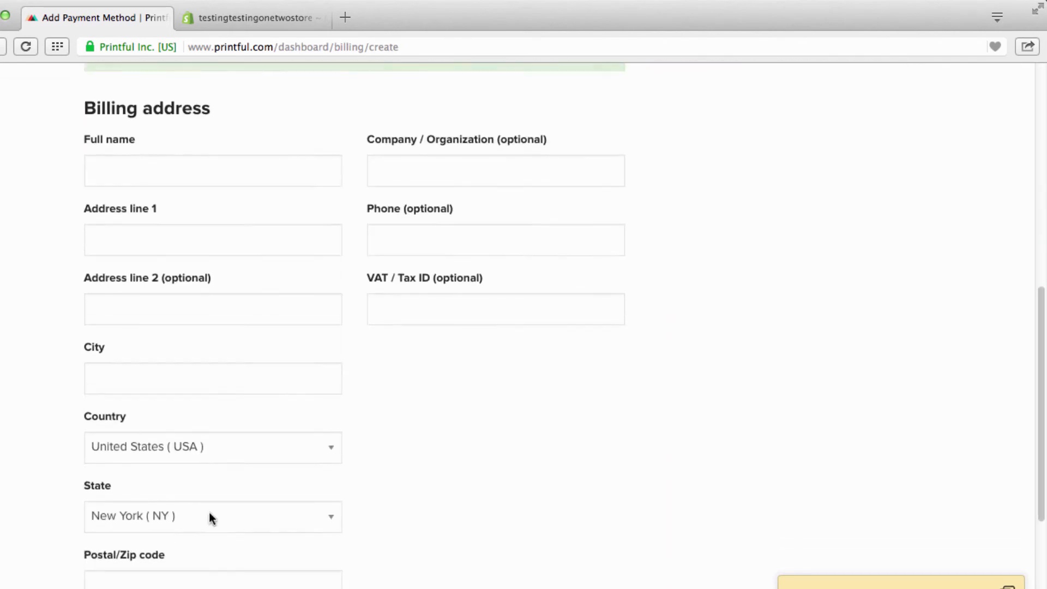
{"action": "scroll", "scroll_direction": "up", "scroll_amount": 3}
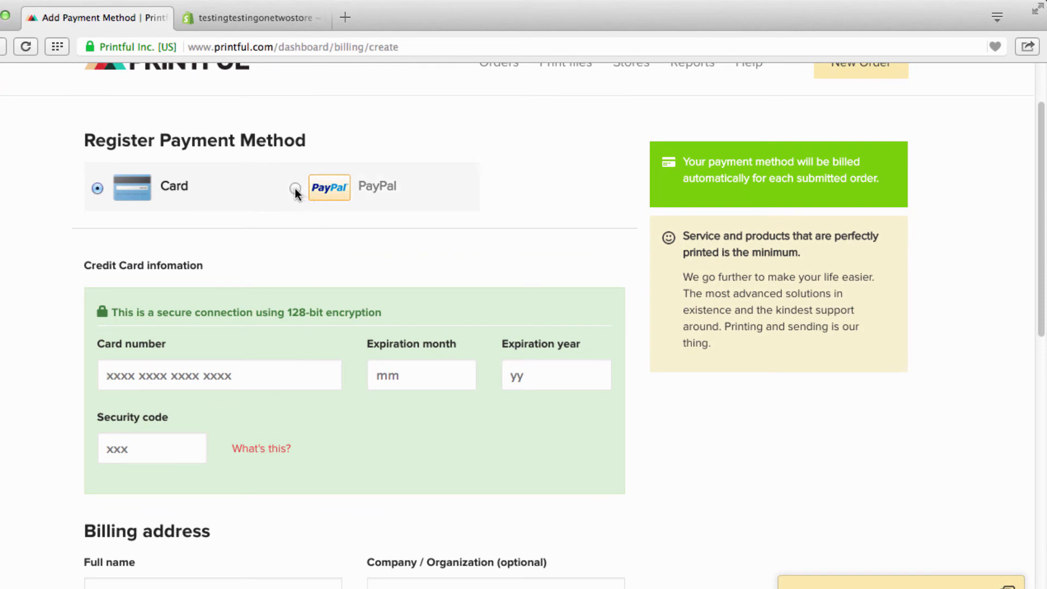
- Choose PayPal as payment method, review the billing address fields, and head back to Billing
{"action": "left_click", "coordinate": [296, 188]}
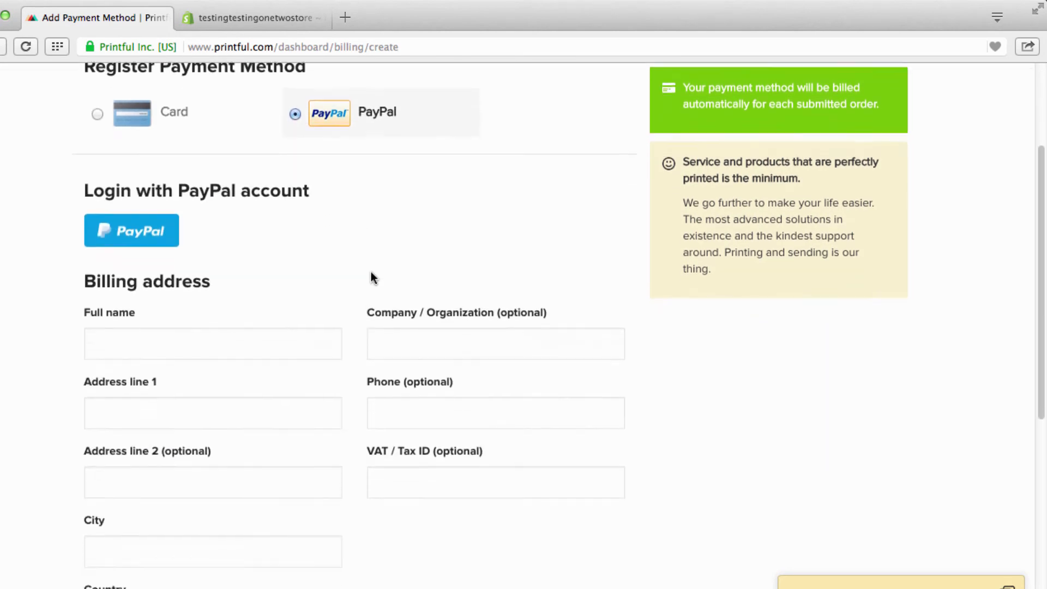
{"action": "scroll", "scroll_direction": "down", "scroll_amount": 3}
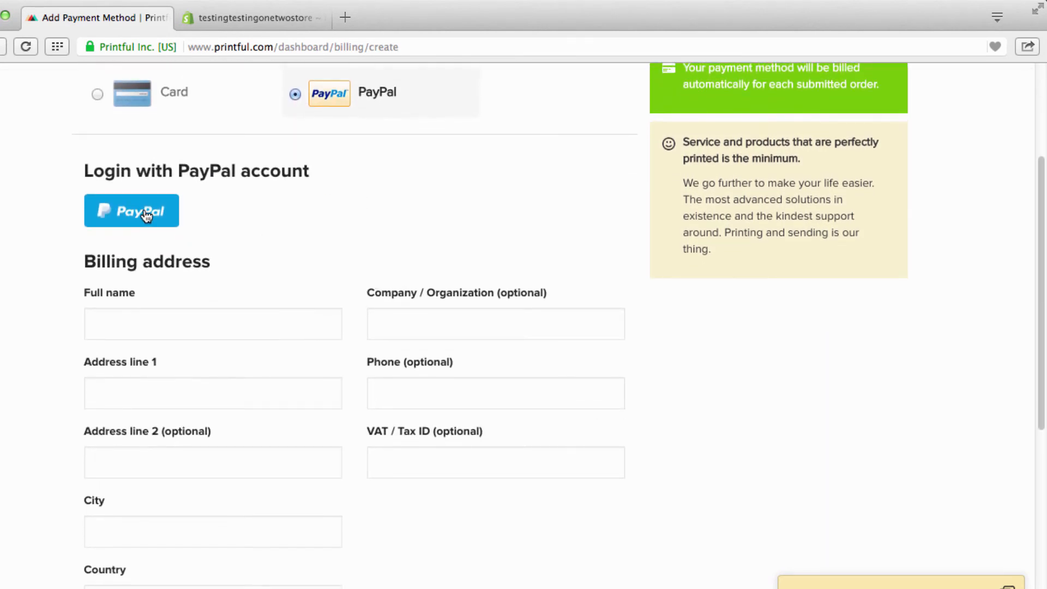
{"action": "left_click", "coordinate": [132, 211]}
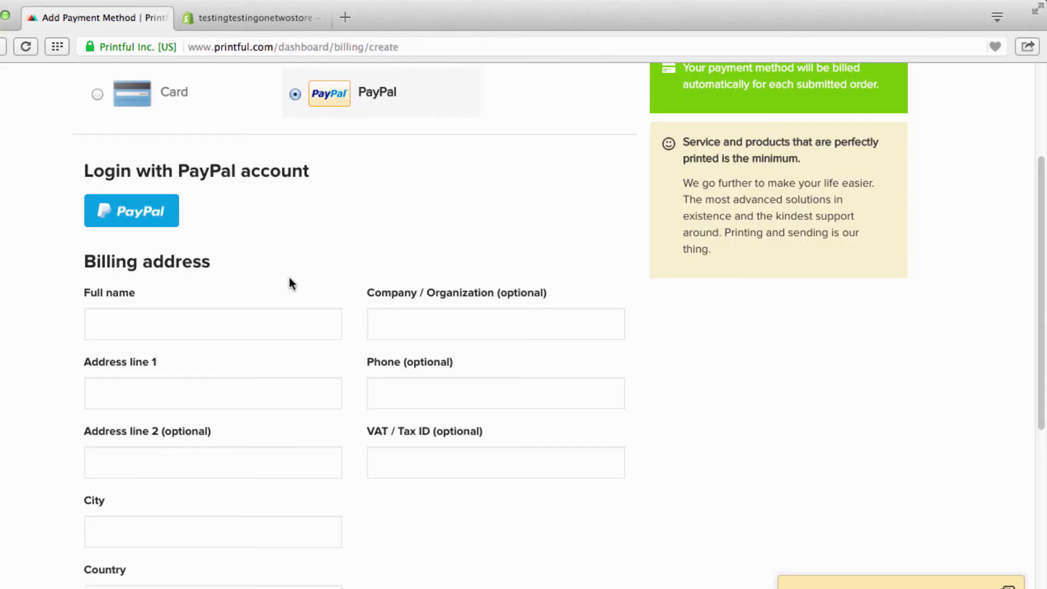
{"action": "scroll", "scroll_direction": "down", "scroll_amount": 3}
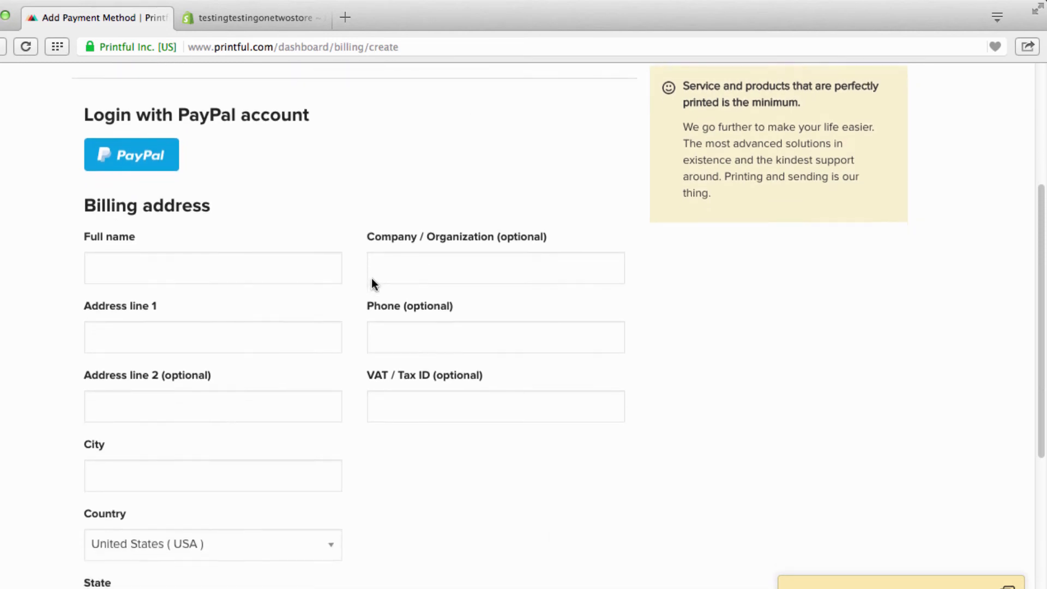
{"action": "scroll", "scroll_direction": "down", "scroll_amount": 3}
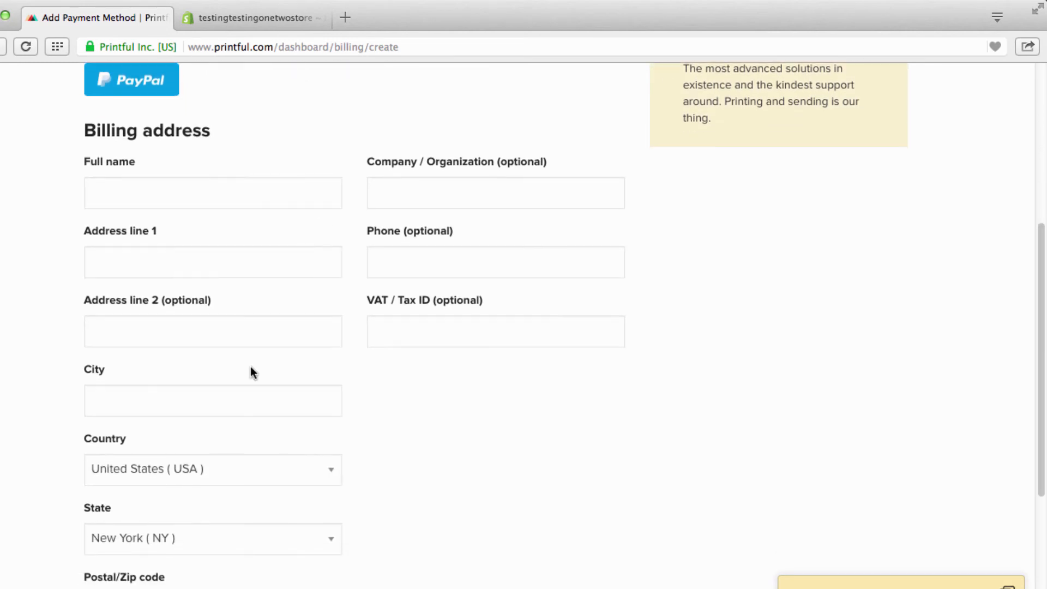
{"action": "scroll", "scroll_direction": "down", "scroll_amount": 3}
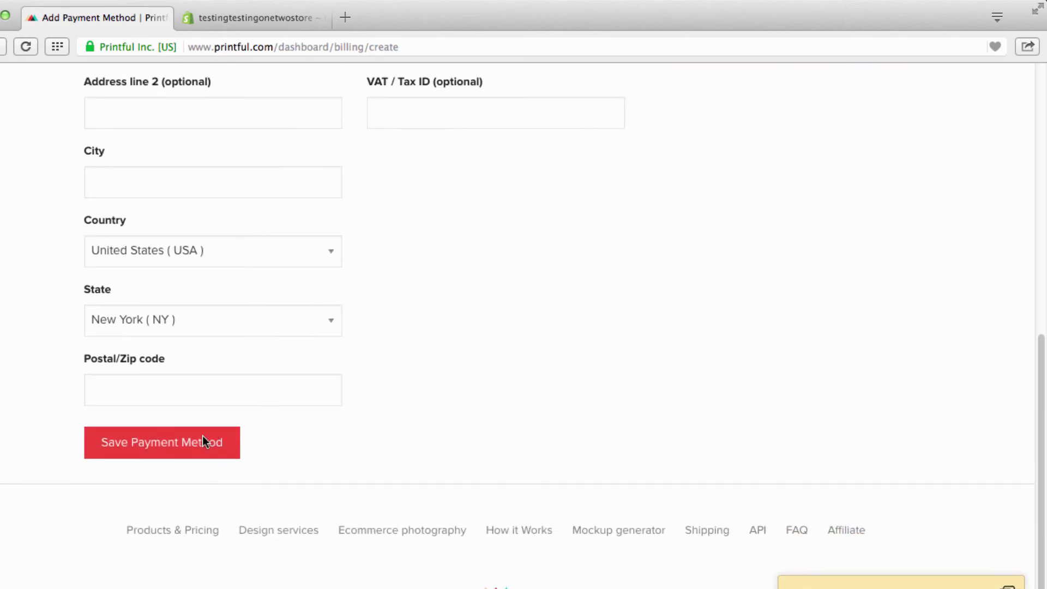
{"action": "scroll", "scroll_direction": "up", "scroll_amount": 3}
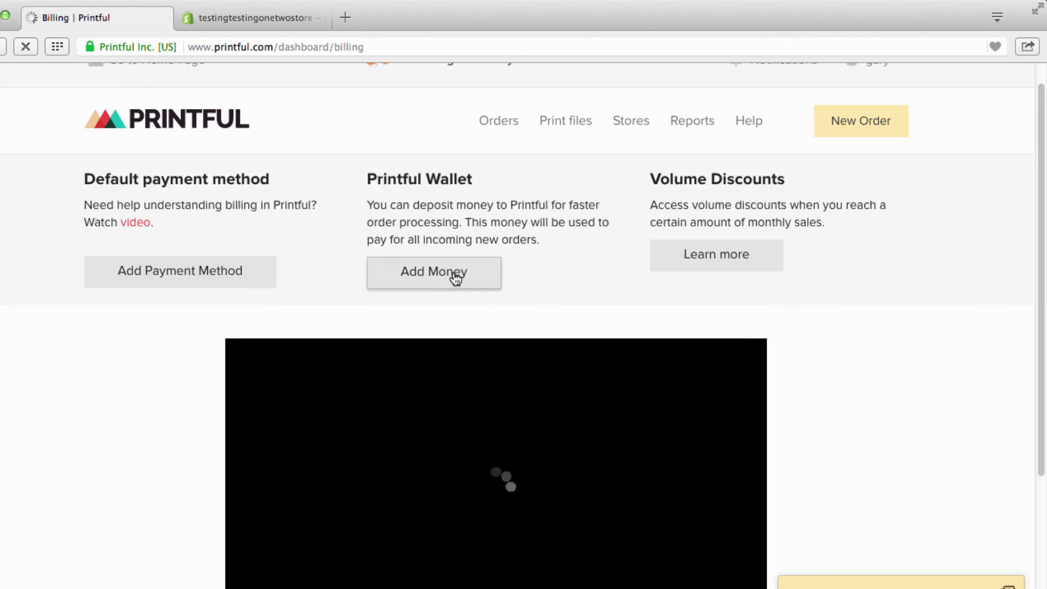
{"action": "left_click", "coordinate": [433, 272]}
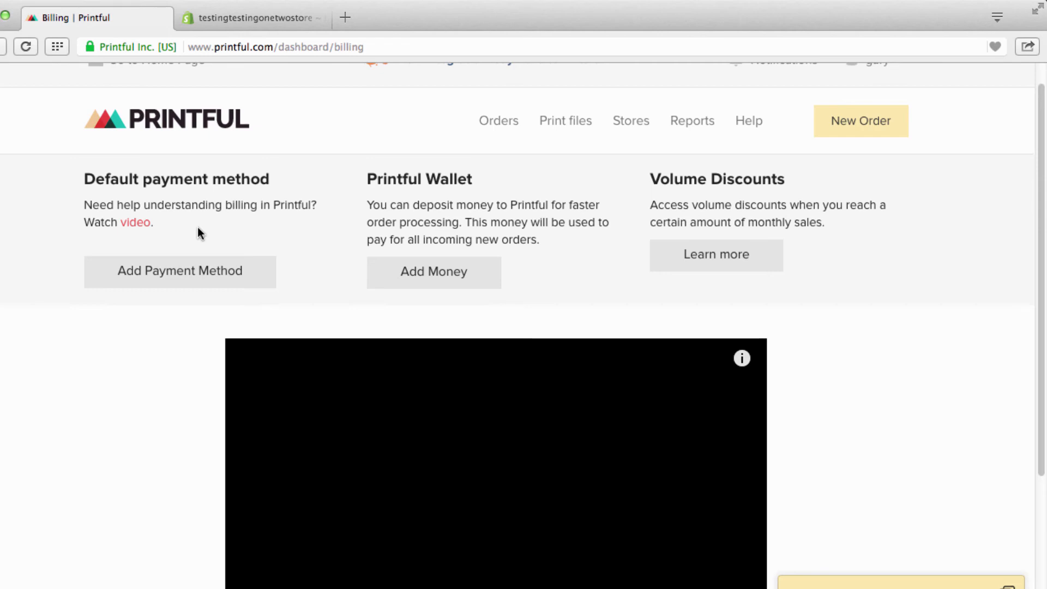
{"action": "mouse_move", "coordinate": [142, 256]}
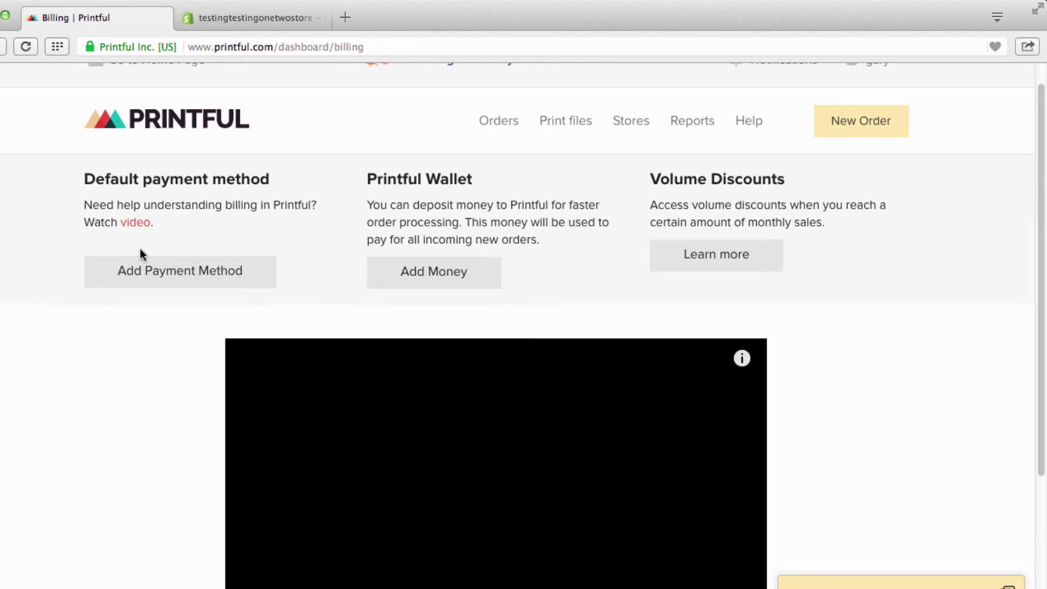
{"action": "mouse_move", "coordinate": [147, 246]}
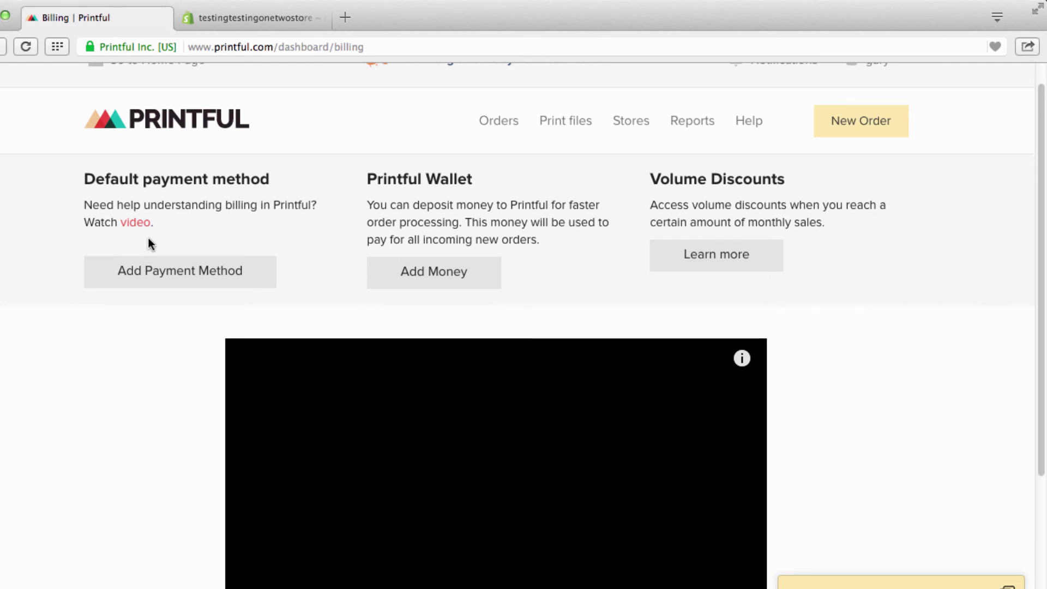
{"action": "mouse_move", "coordinate": [187, 228]}
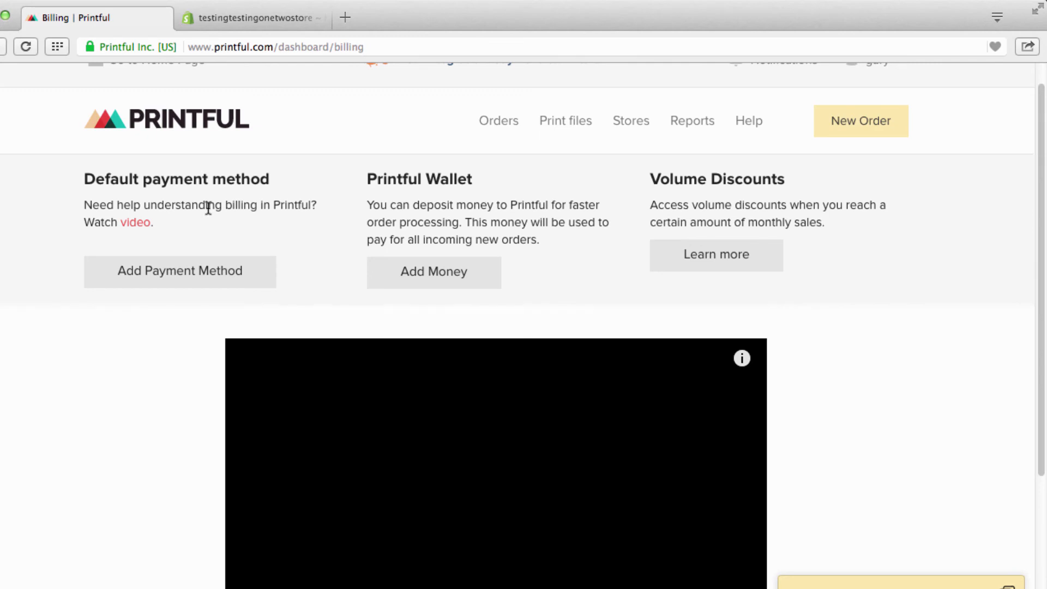
{"action": "mouse_move", "coordinate": [214, 229]}
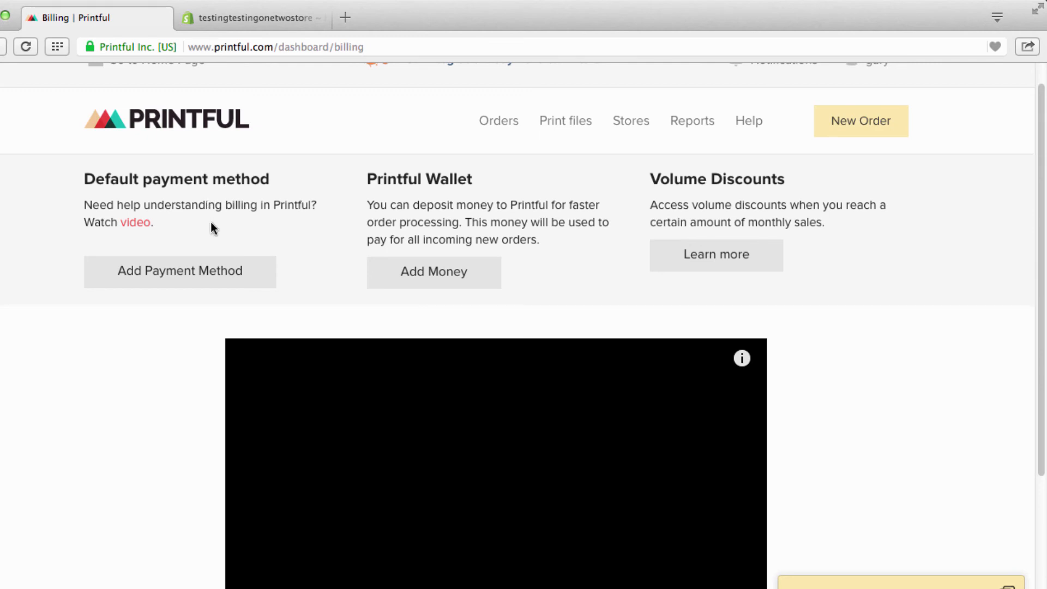
{"action": "mouse_move", "coordinate": [297, 223]}
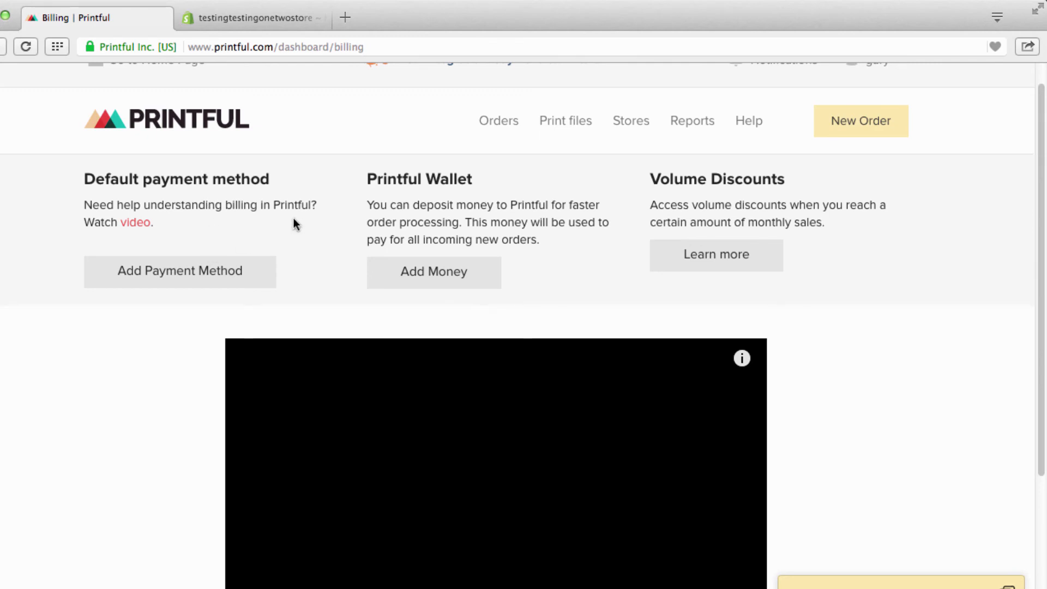
{"action": "mouse_move", "coordinate": [447, 260]}
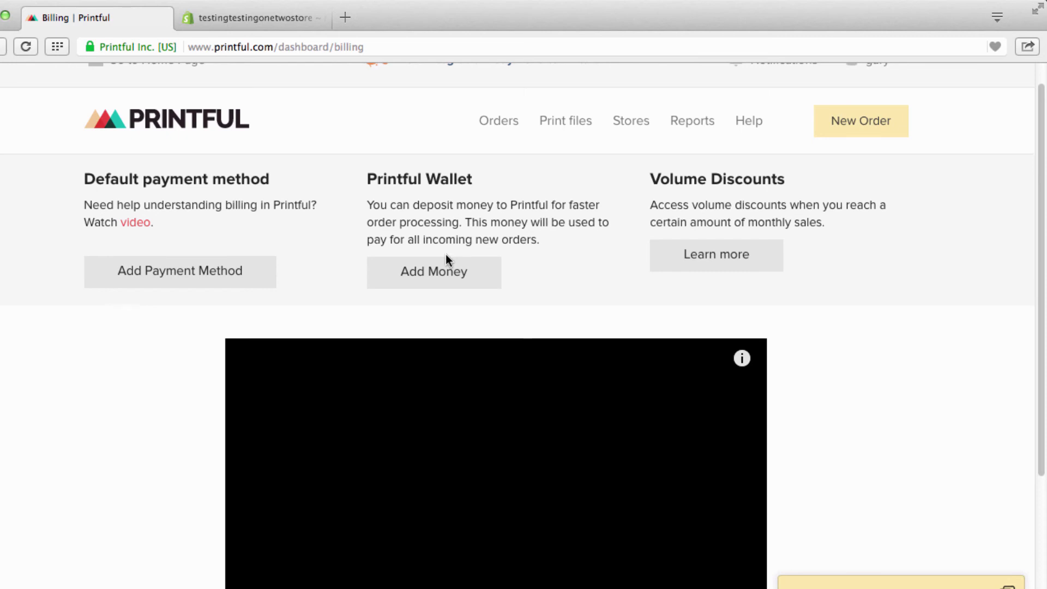
{"action": "mouse_move", "coordinate": [497, 271]}
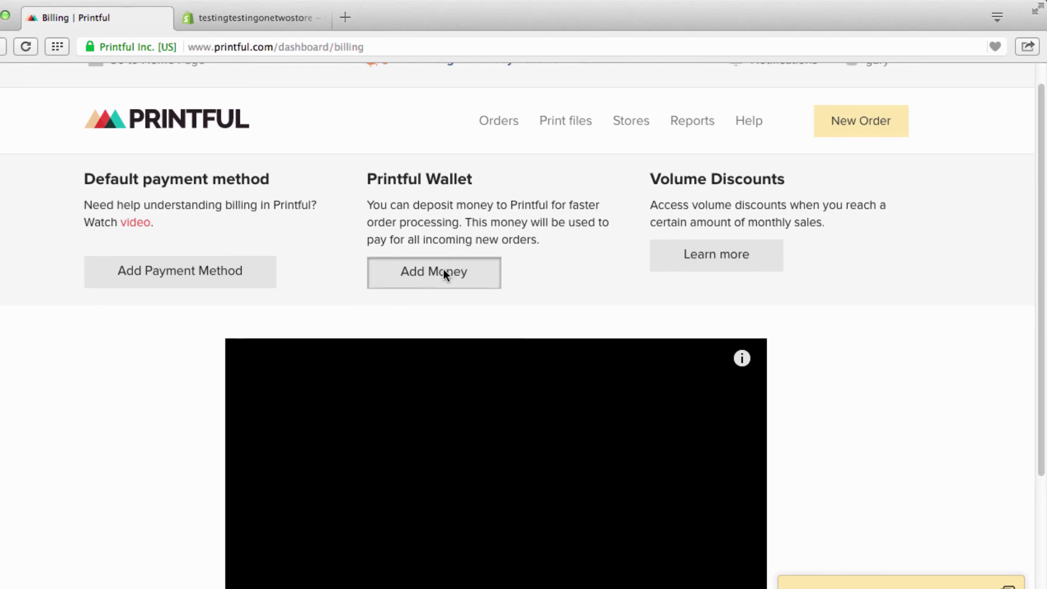
- Open Add Money for the Printful Wallet and review card, amount and billing address fields
{"action": "left_click", "coordinate": [434, 272]}
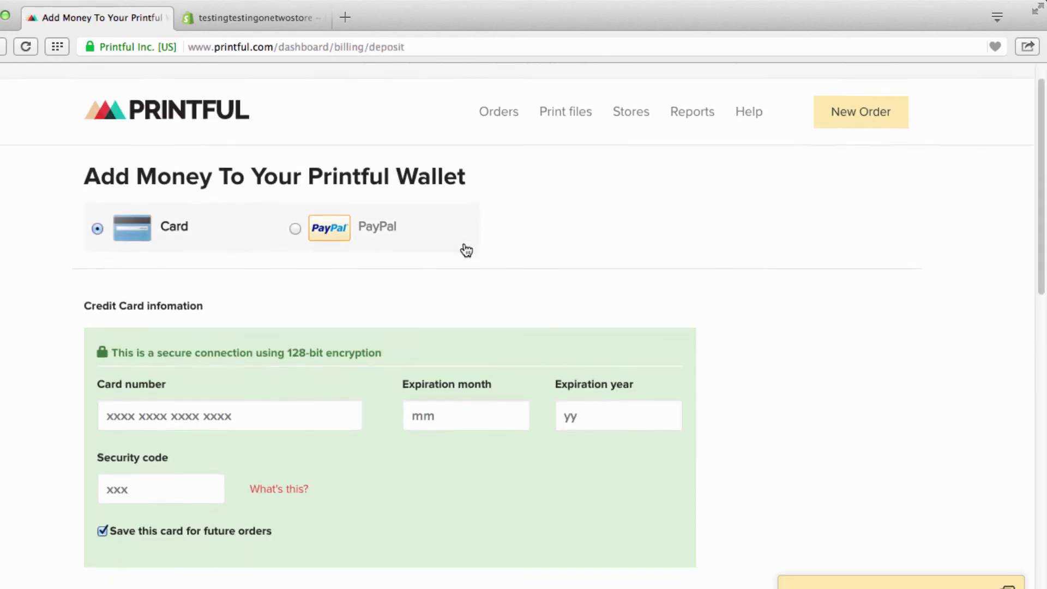
{"action": "scroll", "scroll_direction": "down", "scroll_amount": 3}
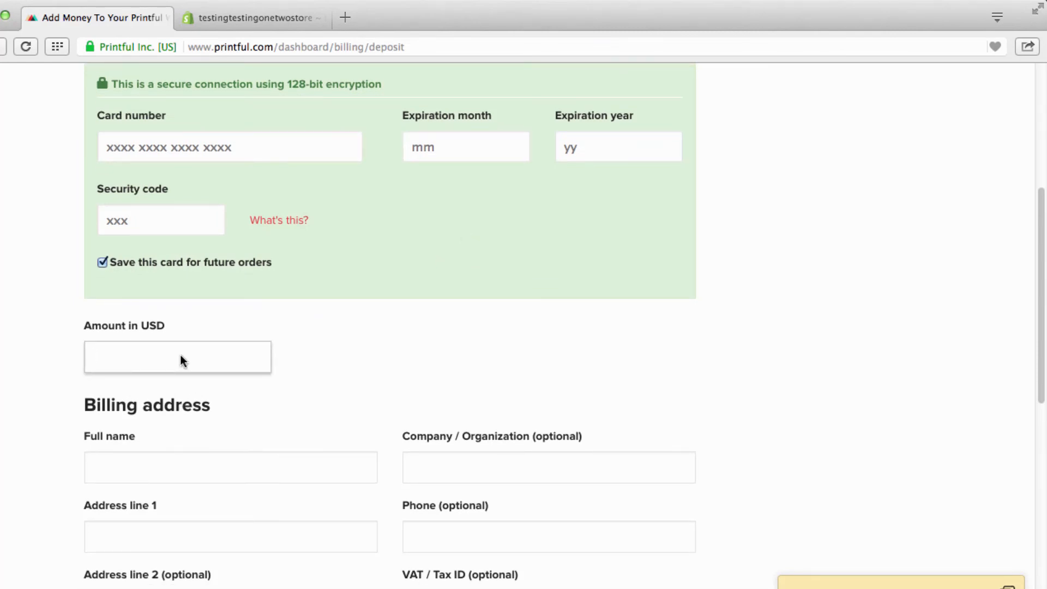
{"action": "scroll", "scroll_direction": "down", "scroll_amount": 3}
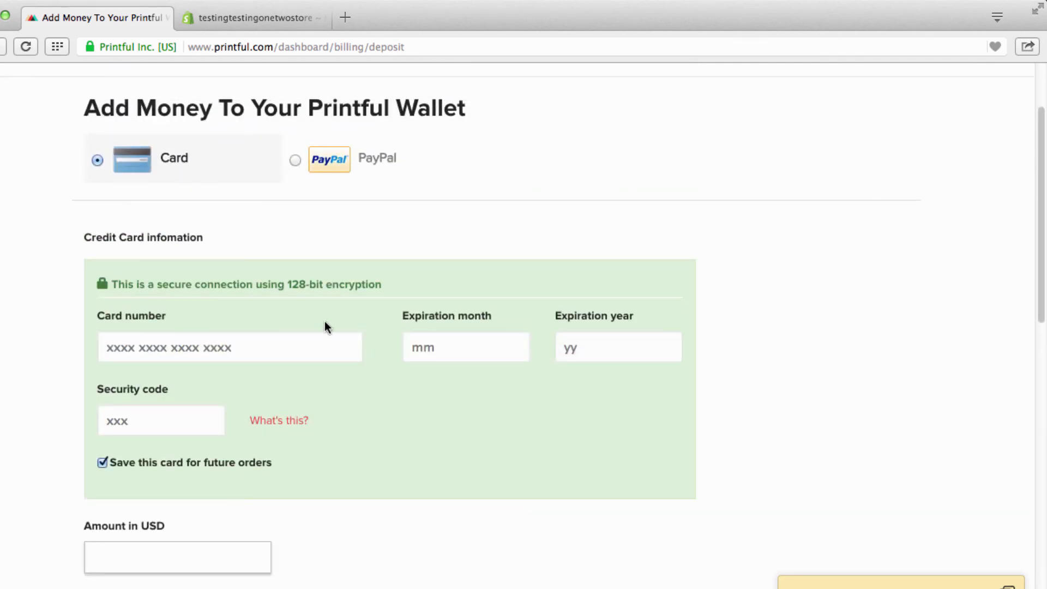
{"action": "scroll", "scroll_direction": "down", "scroll_amount": 3}
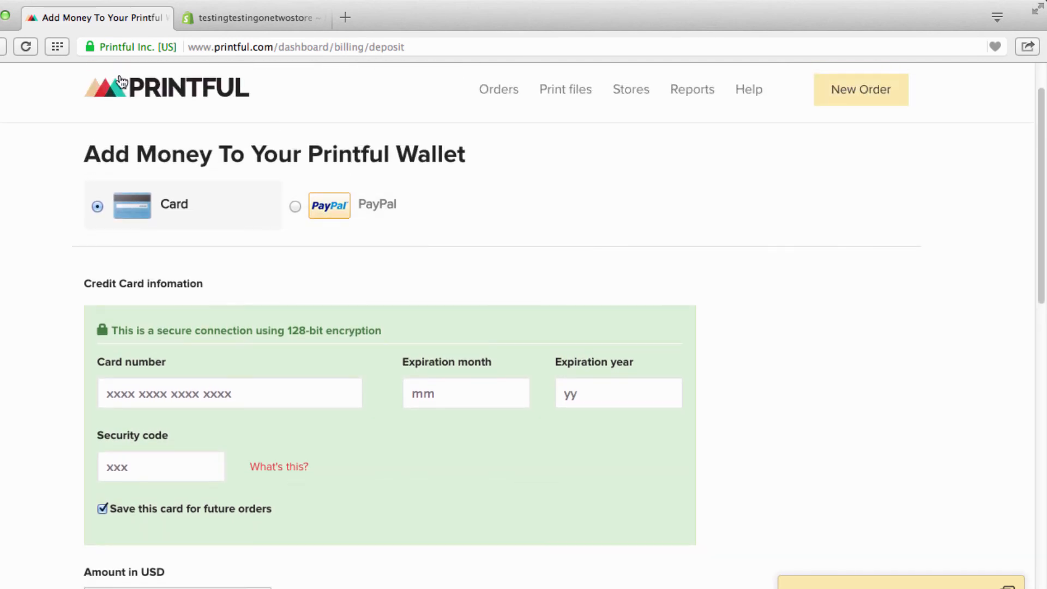
{"action": "mouse_move", "coordinate": [208, 268]}
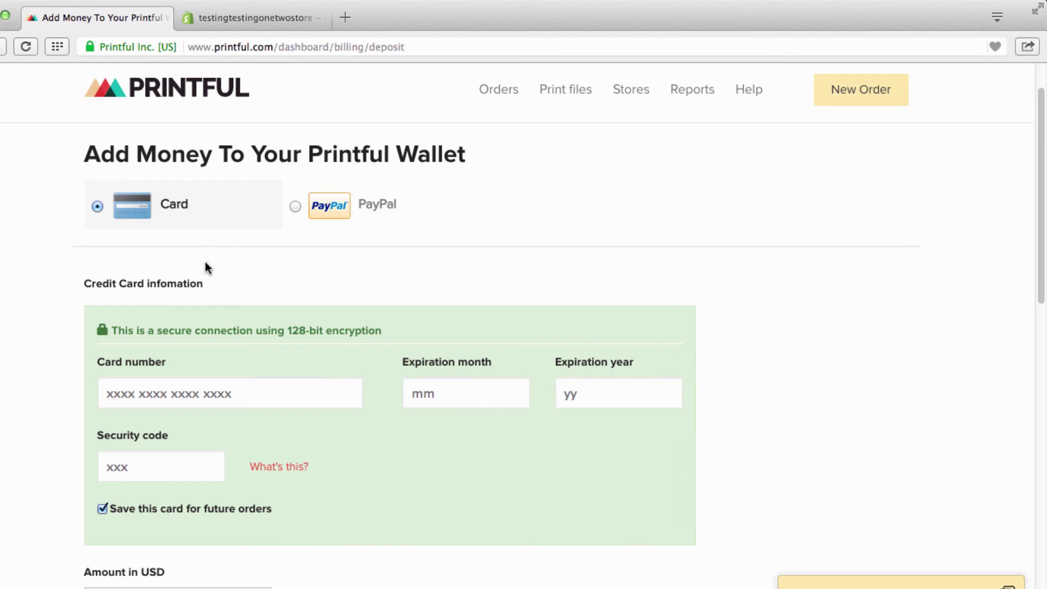
{"action": "mouse_move", "coordinate": [148, 201]}
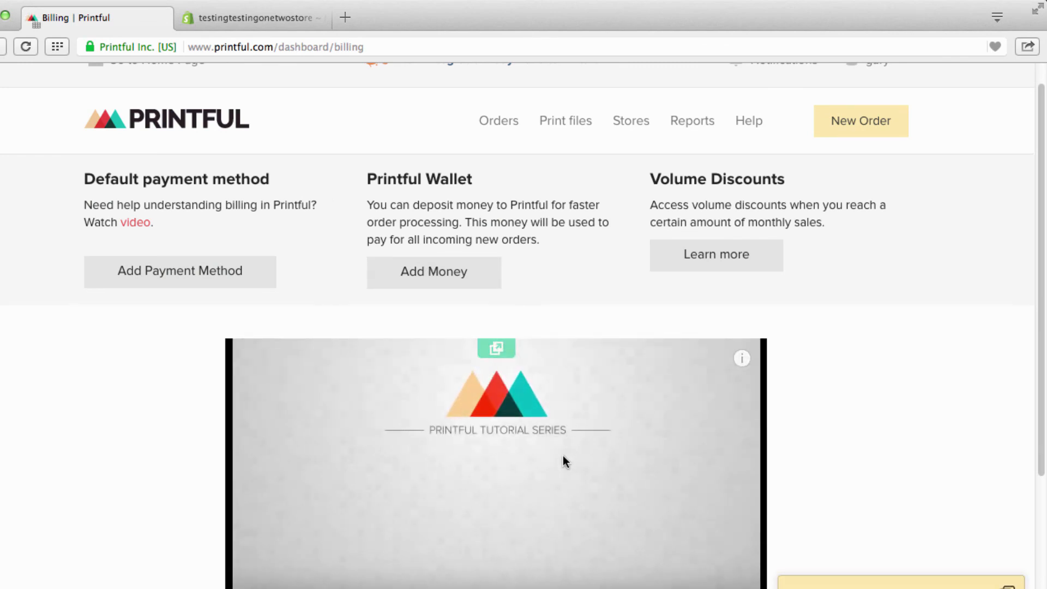
{"action": "mouse_move", "coordinate": [319, 280]}
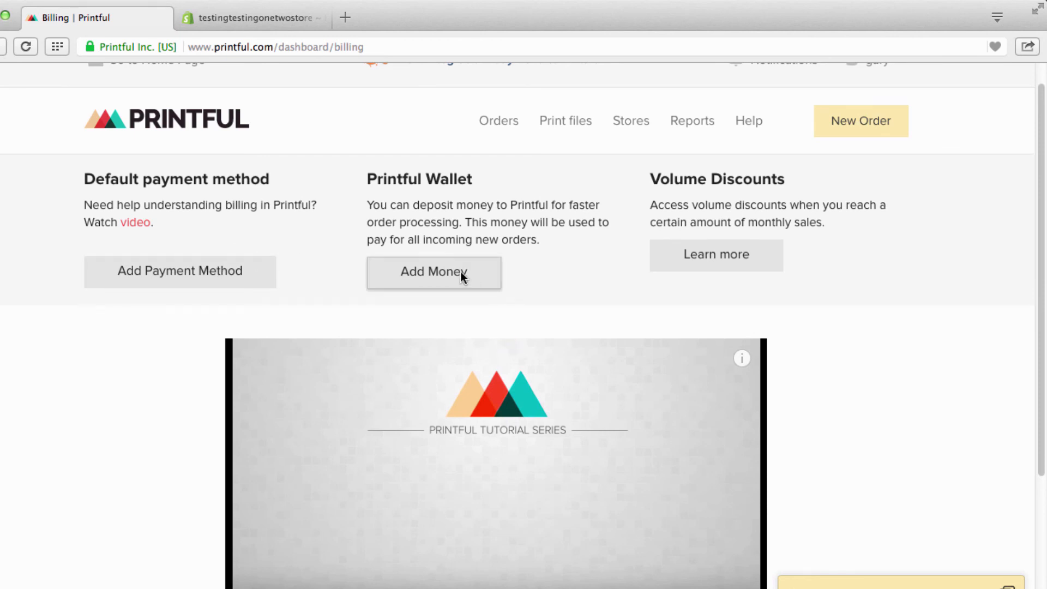
{"action": "mouse_move", "coordinate": [179, 272]}
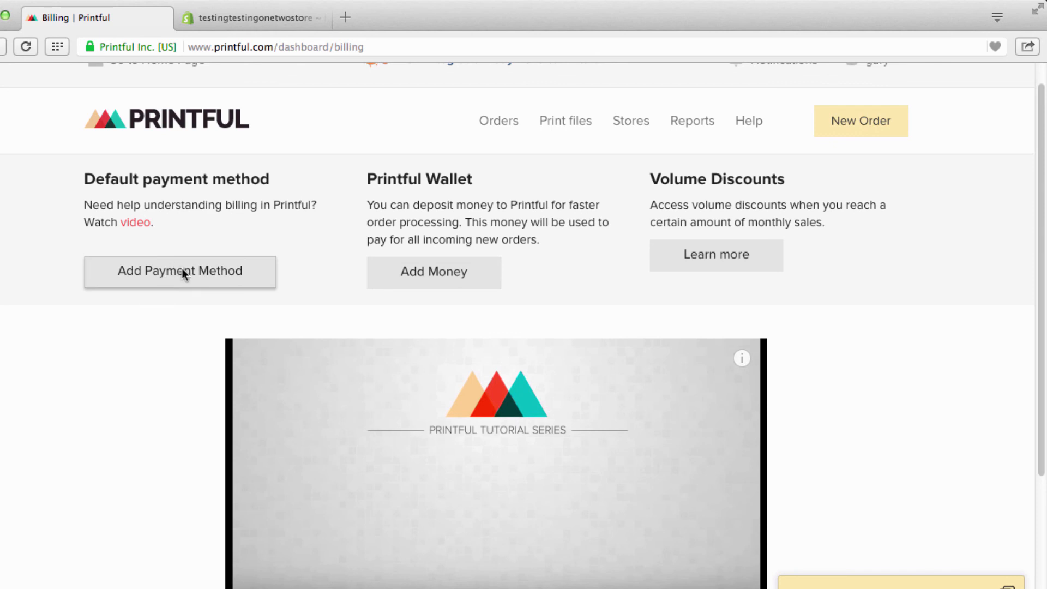